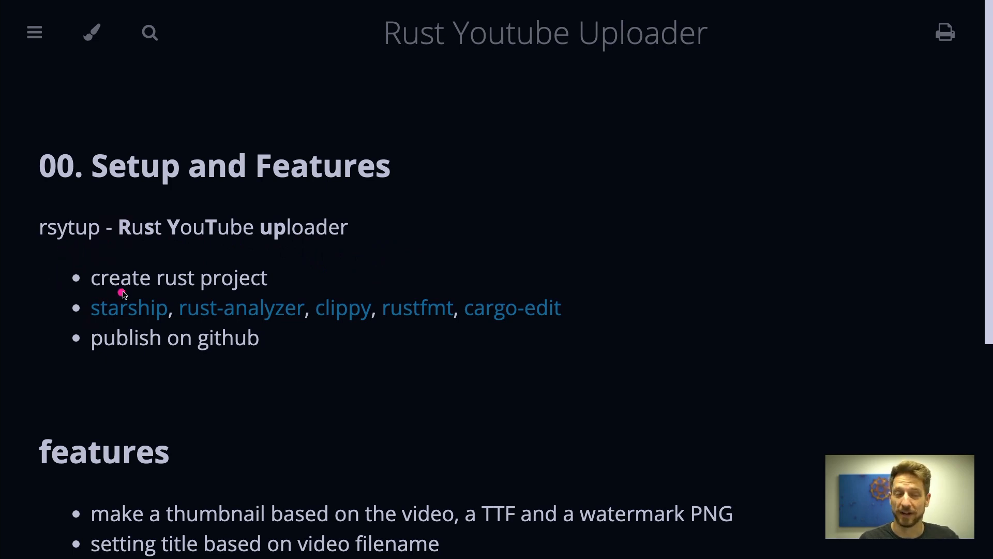
mouse_move(161, 278)
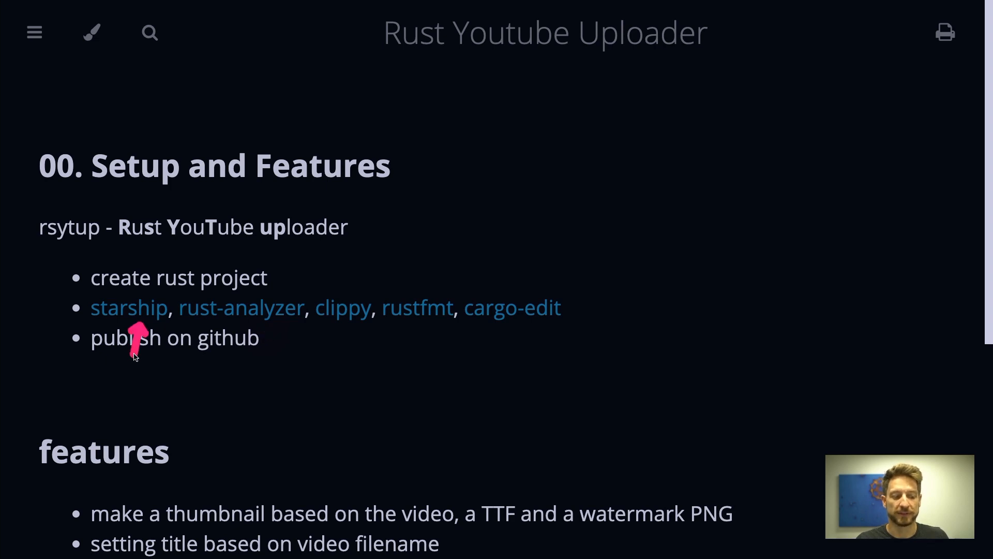
mouse_move(228, 343)
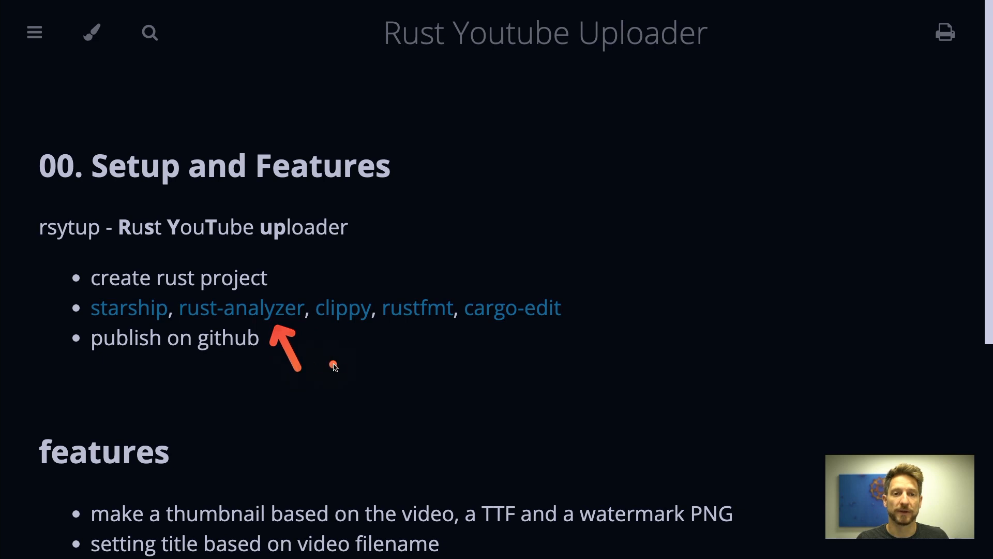
mouse_move(342, 357)
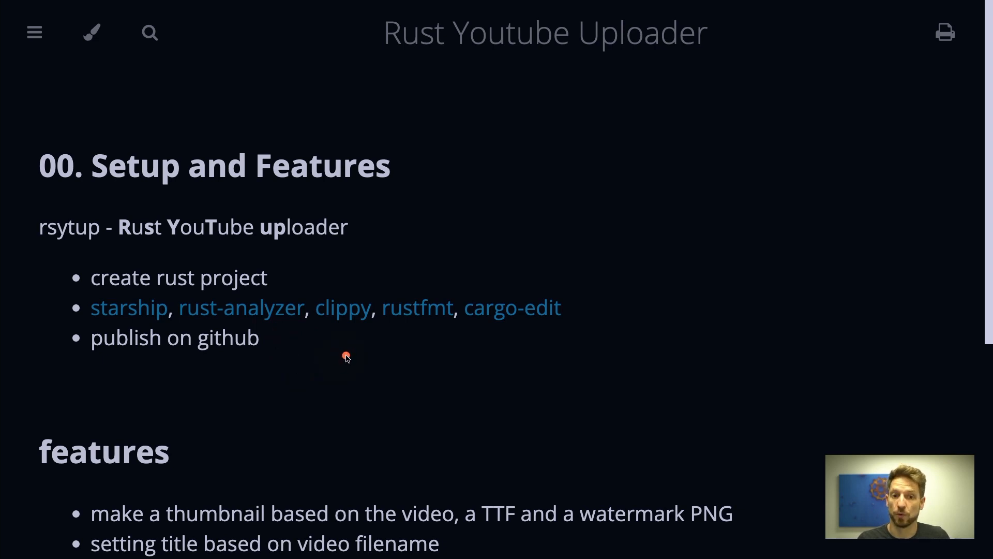
mouse_move(350, 352)
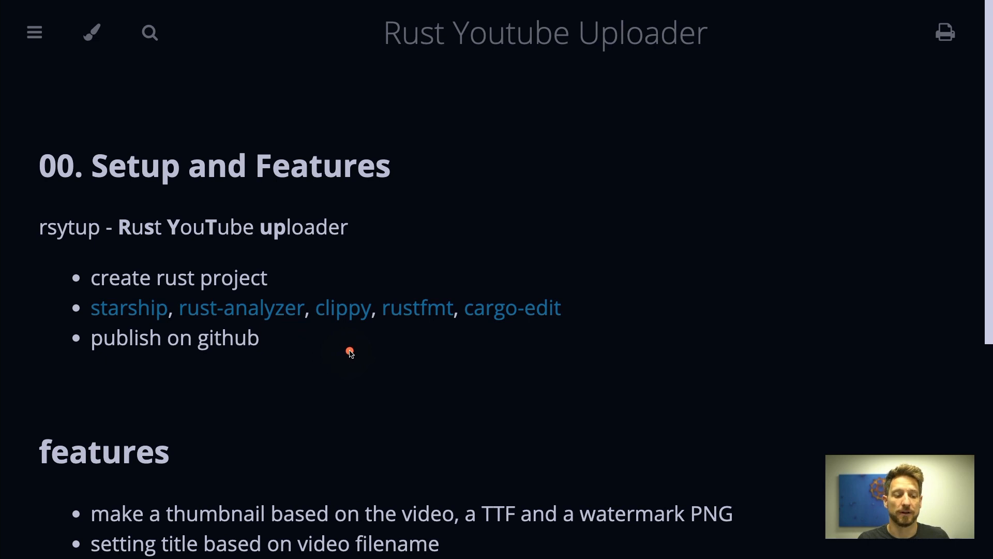
mouse_move(340, 329)
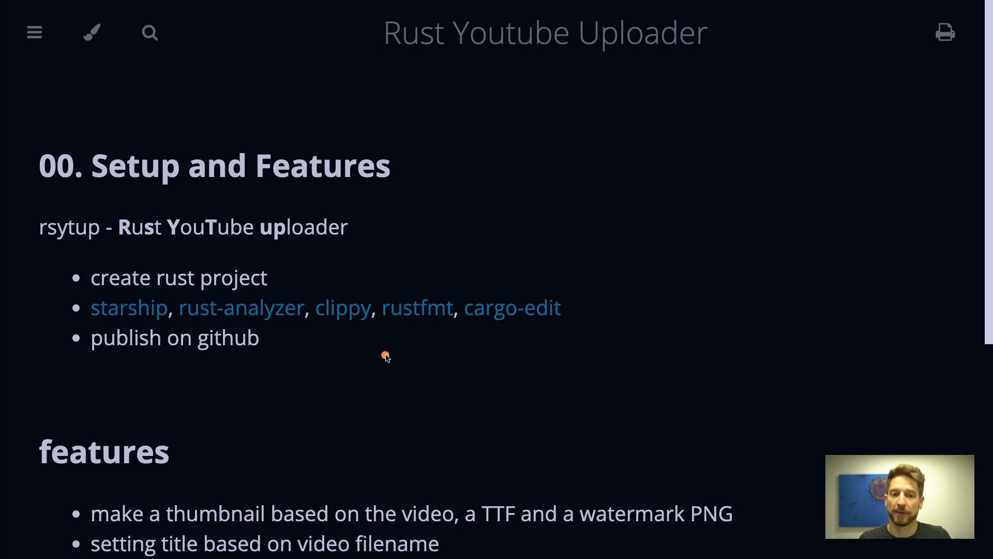
mouse_move(371, 355)
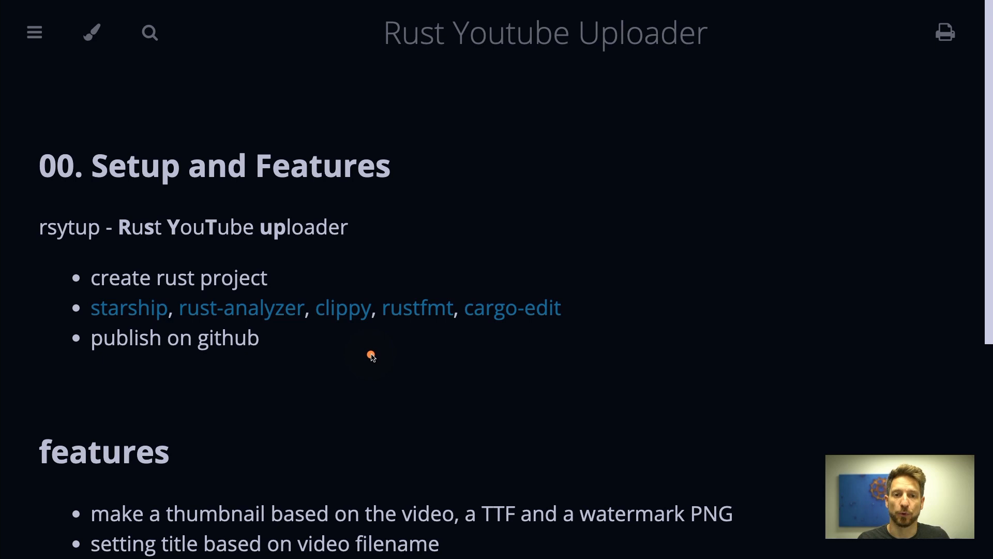
mouse_move(397, 357)
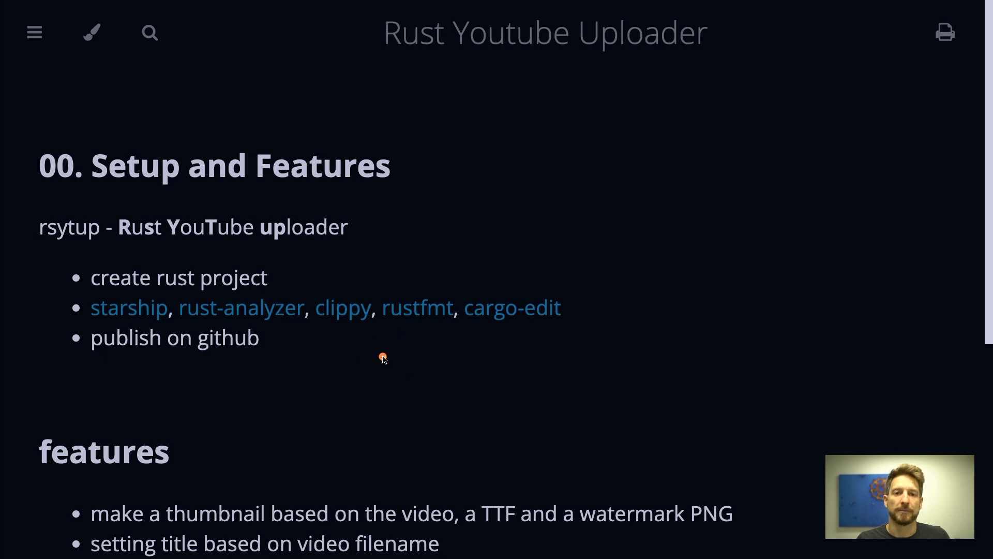
mouse_move(387, 357)
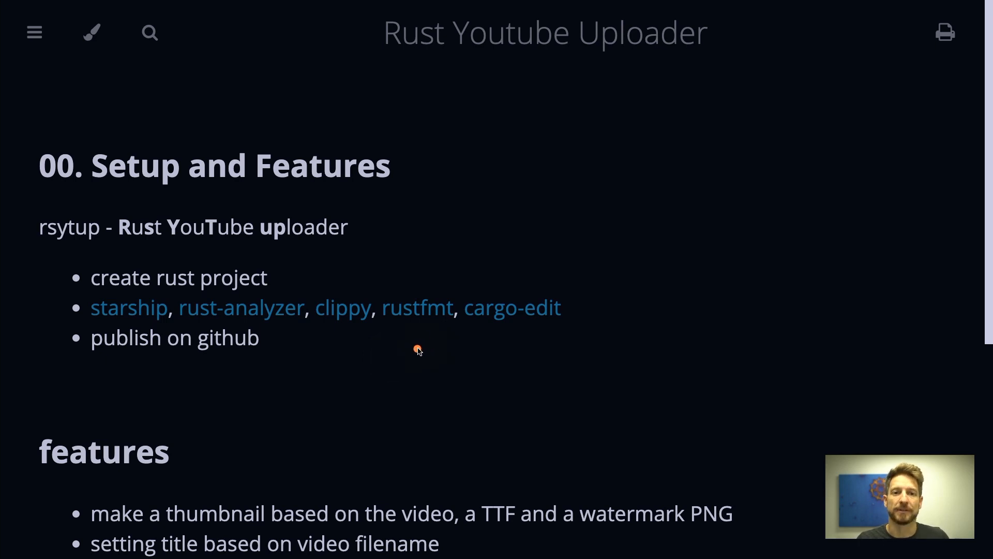
mouse_move(419, 332)
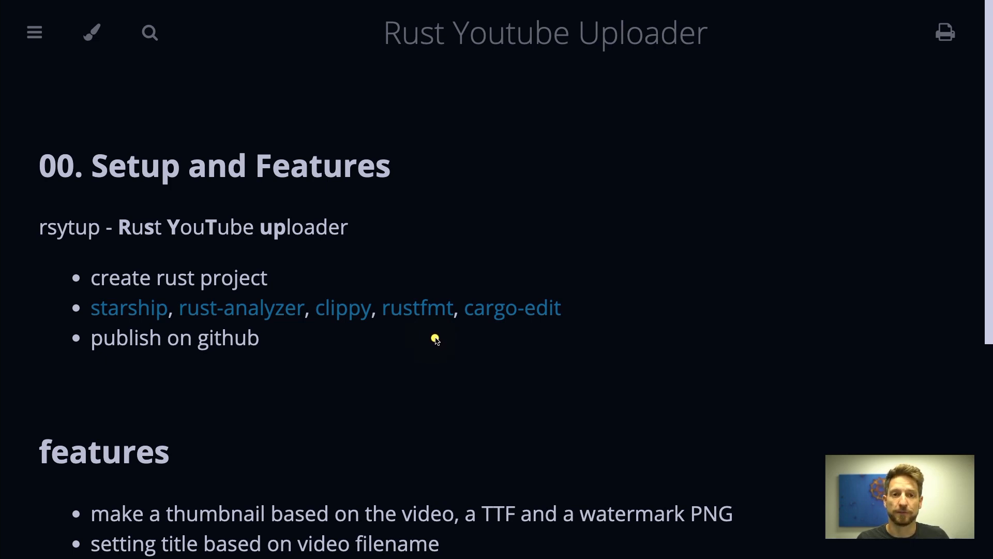
mouse_move(431, 343)
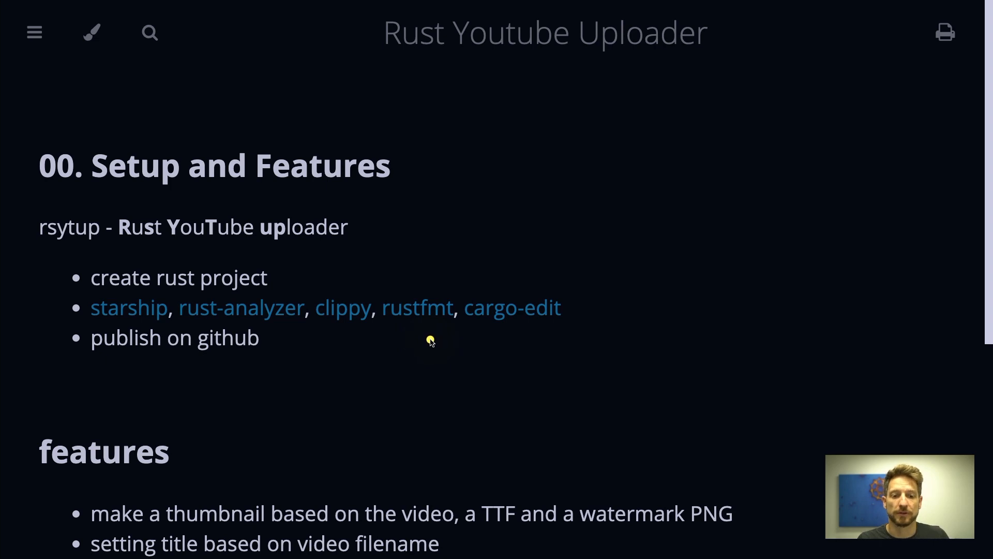
mouse_move(428, 341)
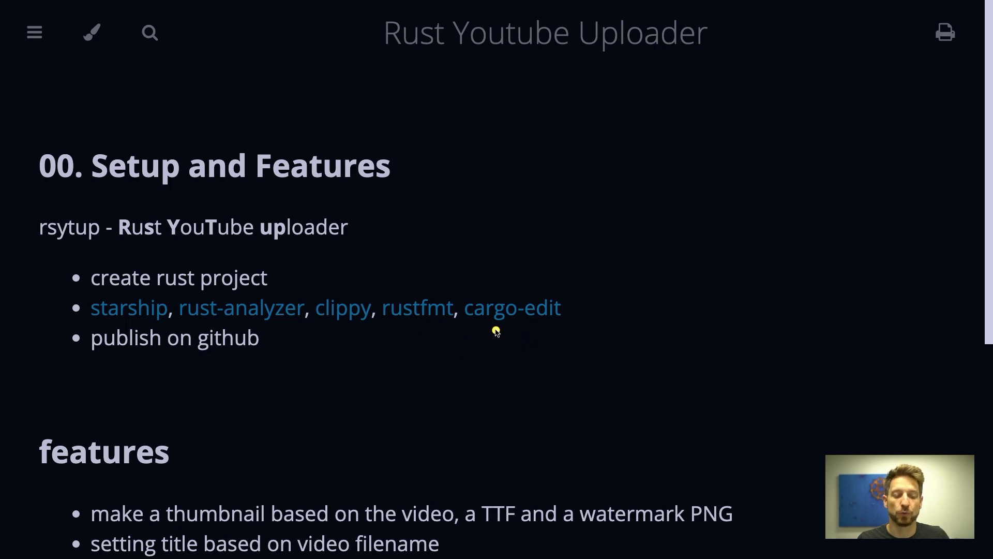
mouse_move(498, 331)
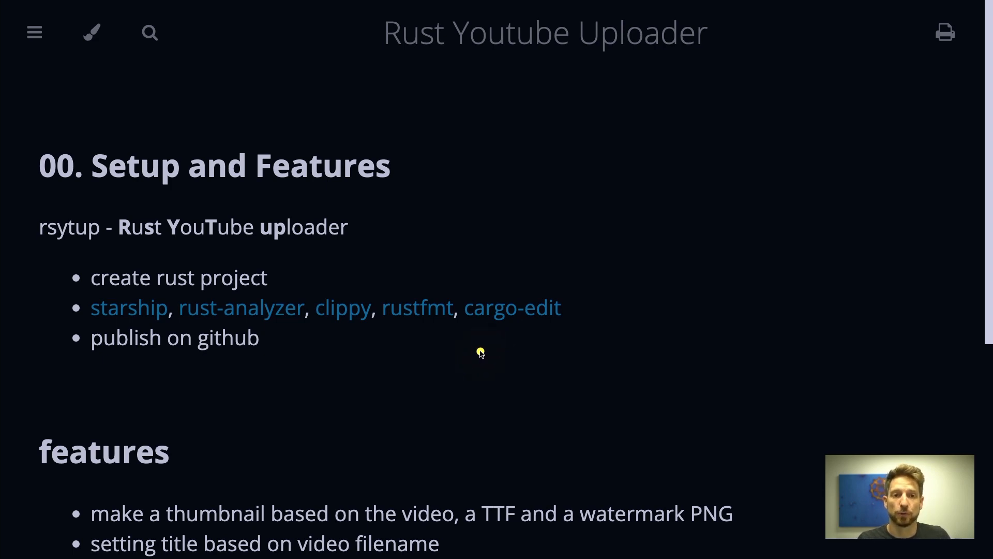
mouse_move(473, 351)
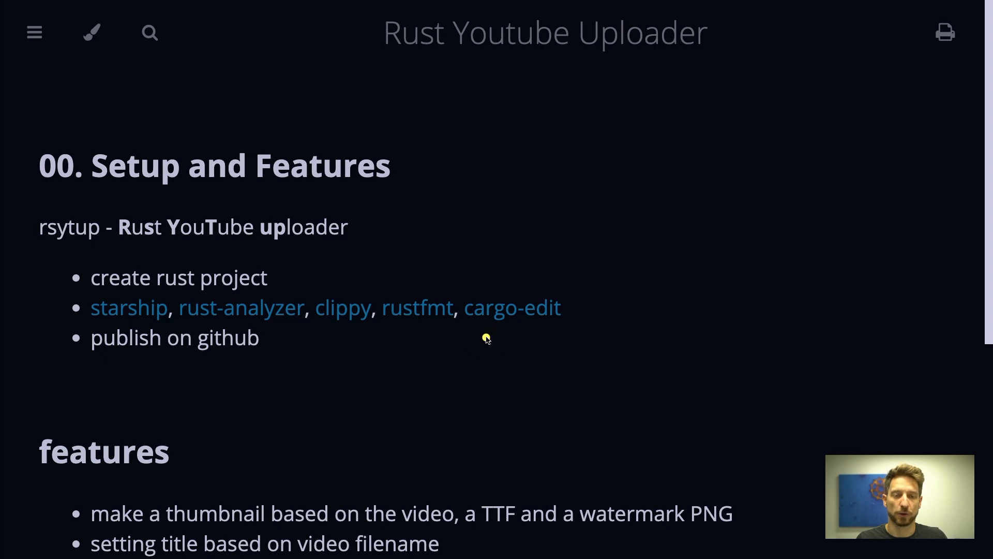
mouse_move(482, 339)
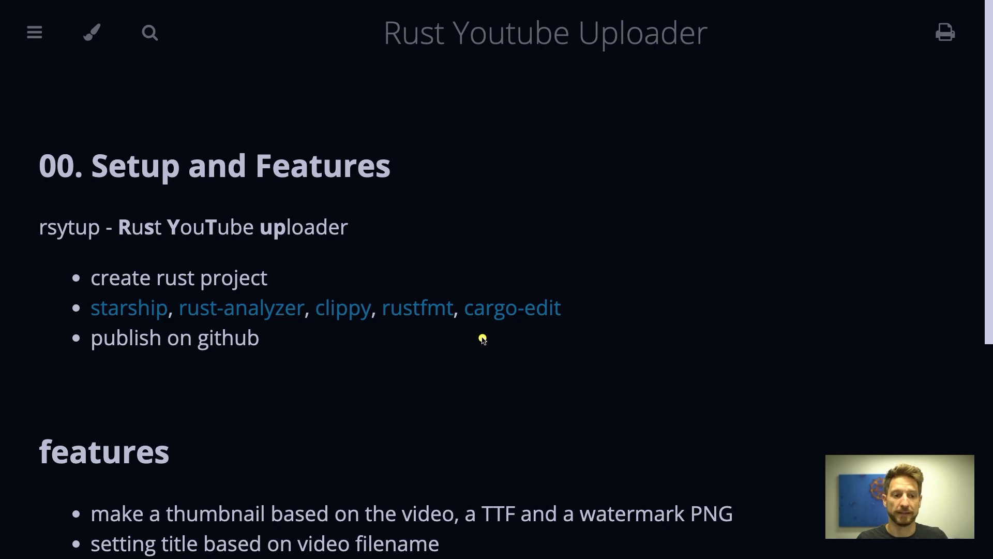
mouse_move(268, 360)
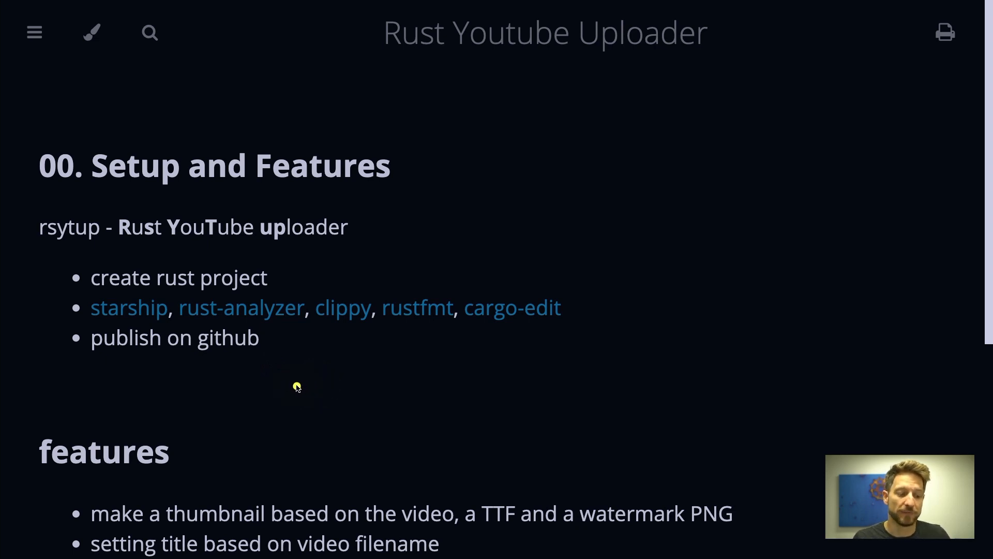
mouse_move(301, 387)
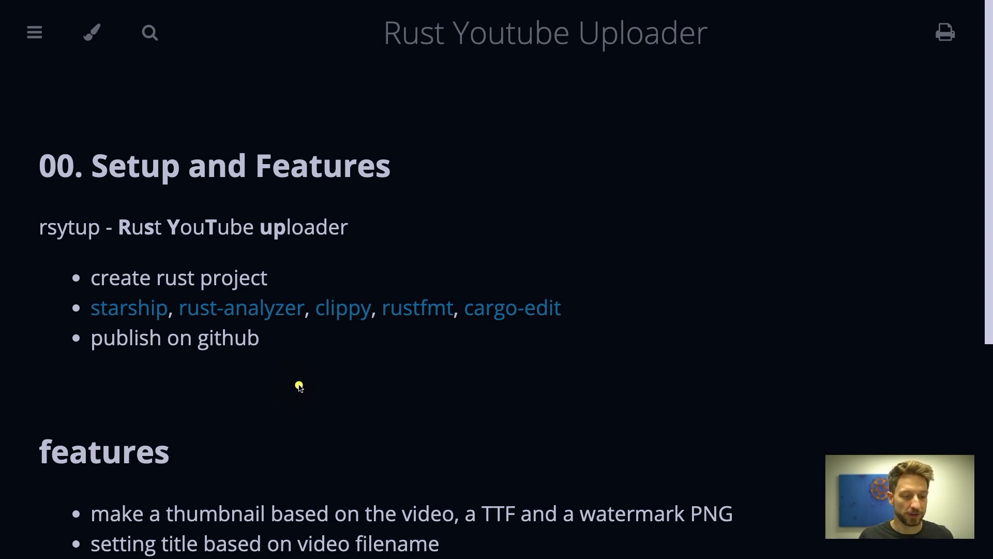
Scroll down through the mdBook planned features page.
scroll("down", 3)
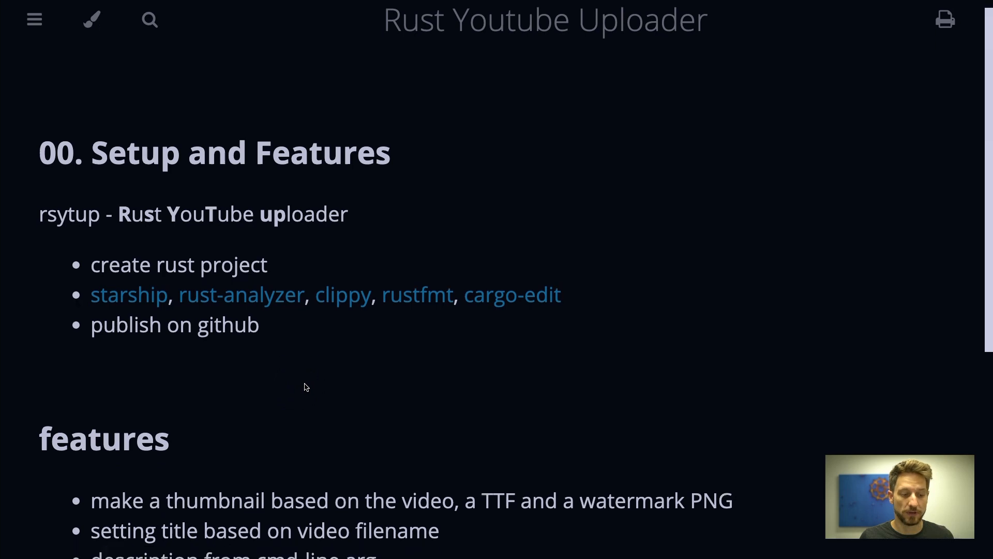
scroll("down", 3)
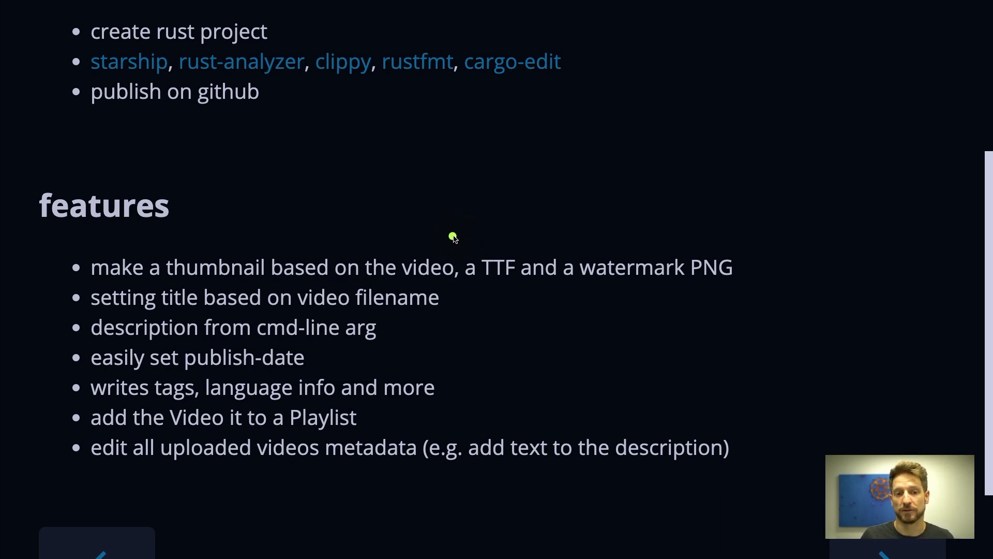
mouse_move(444, 237)
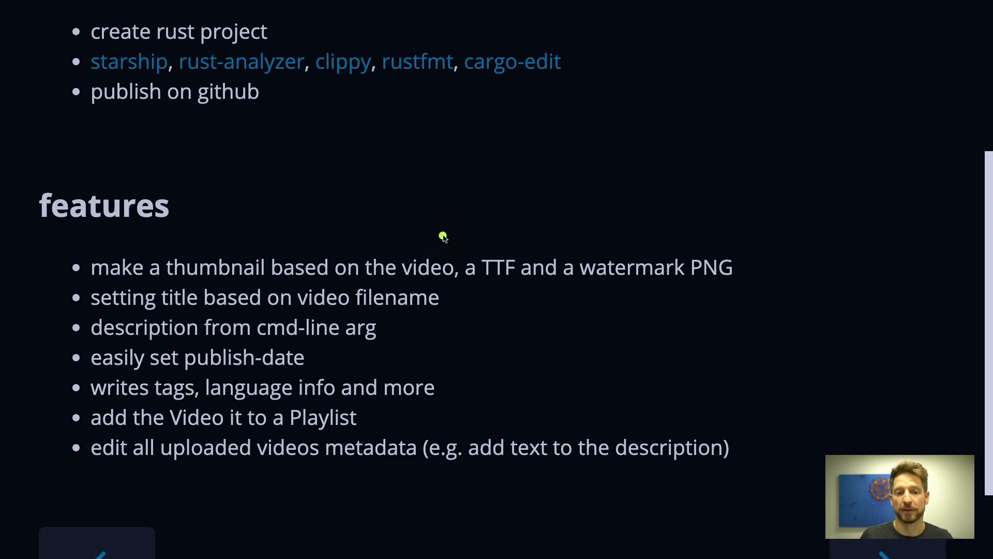
mouse_move(462, 242)
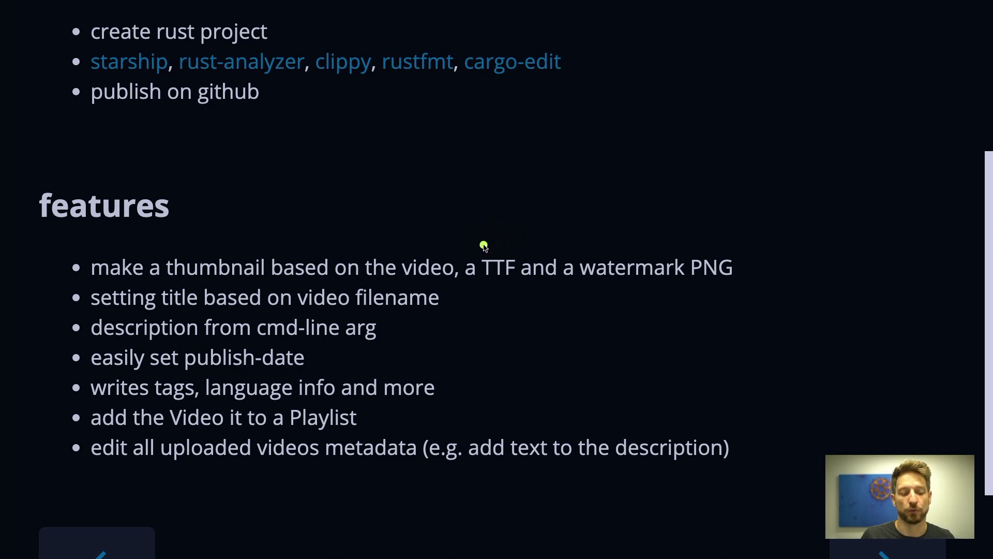
mouse_move(254, 245)
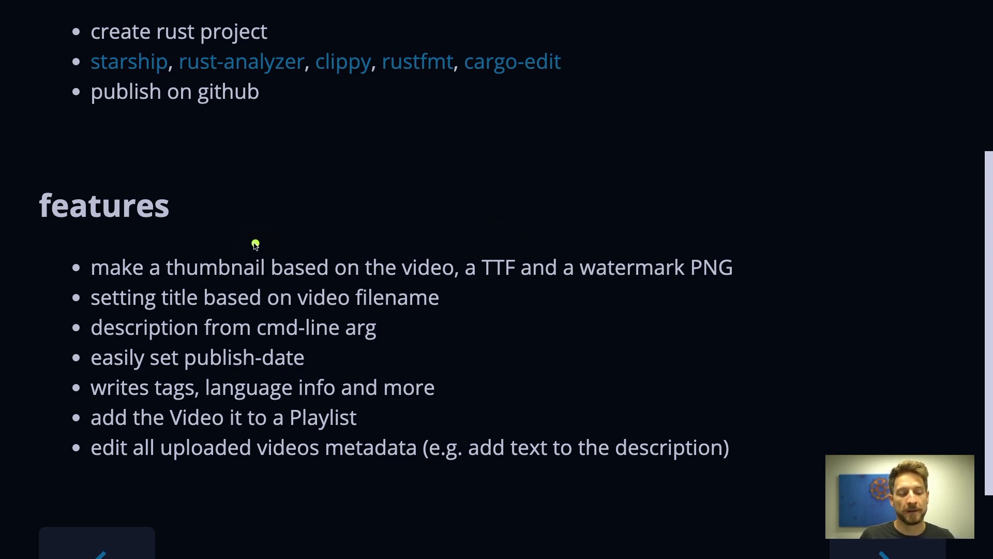
mouse_move(528, 243)
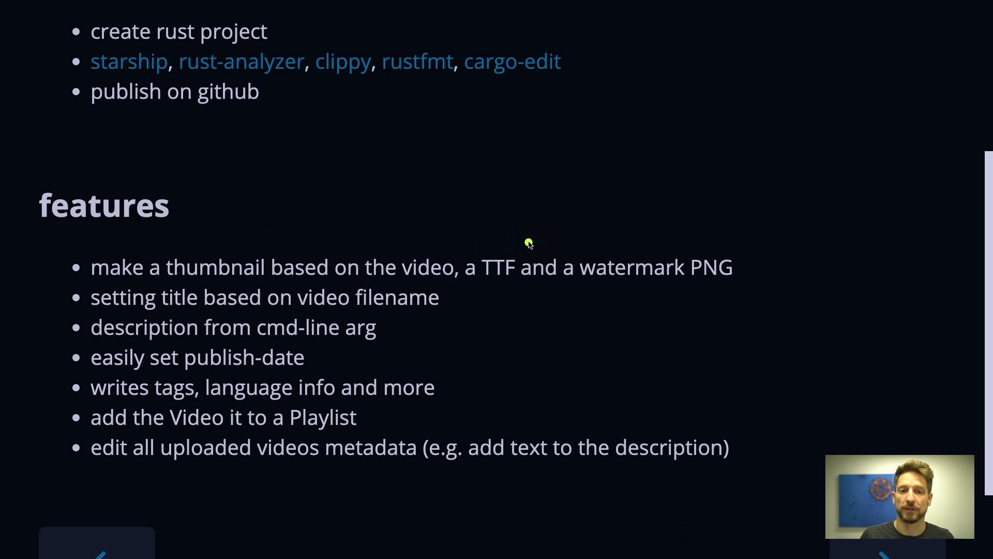
mouse_move(452, 234)
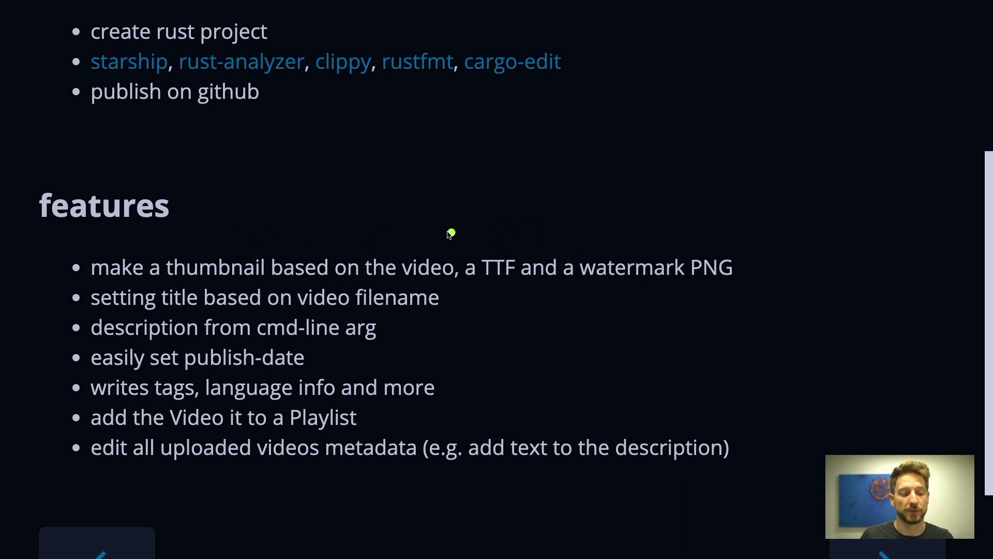
mouse_move(456, 299)
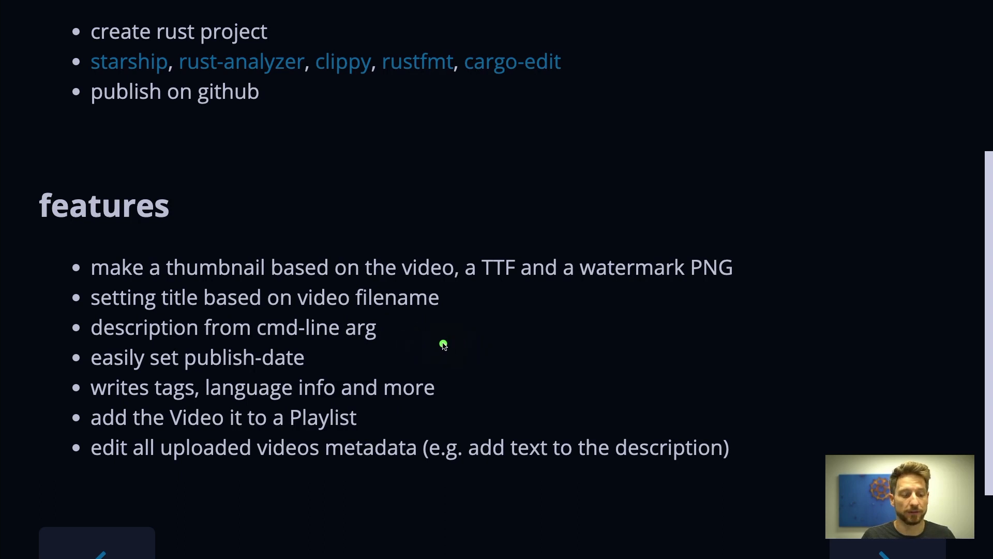
mouse_move(328, 365)
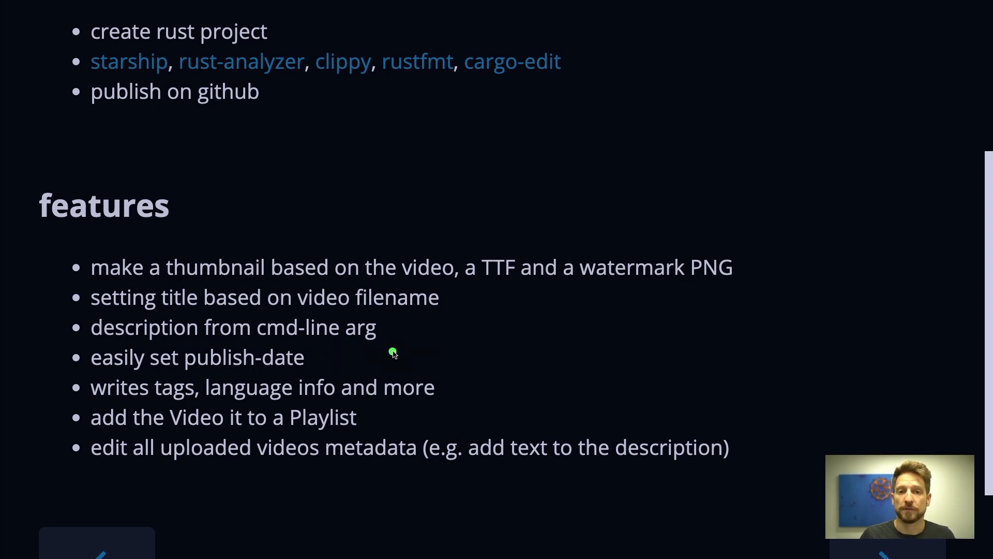
mouse_move(404, 348)
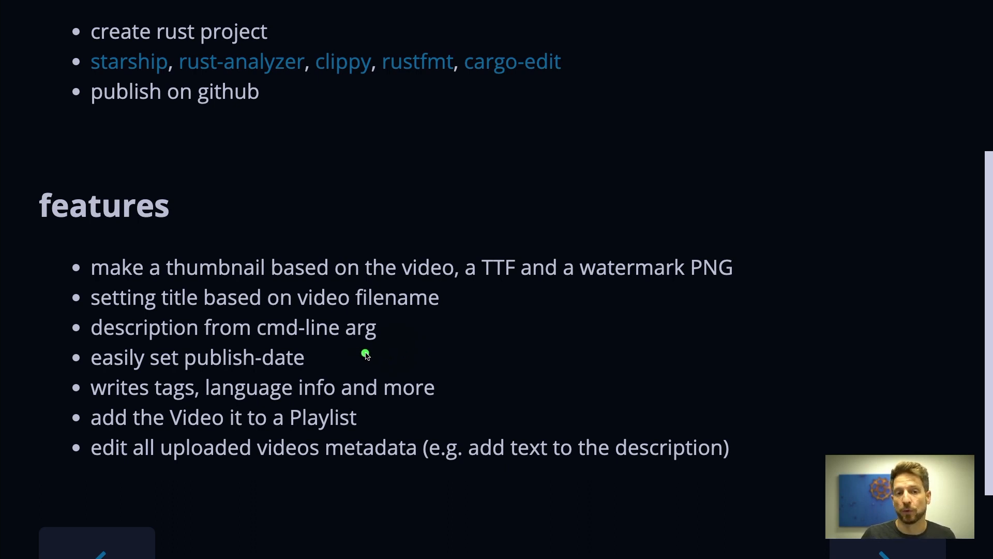
mouse_move(374, 352)
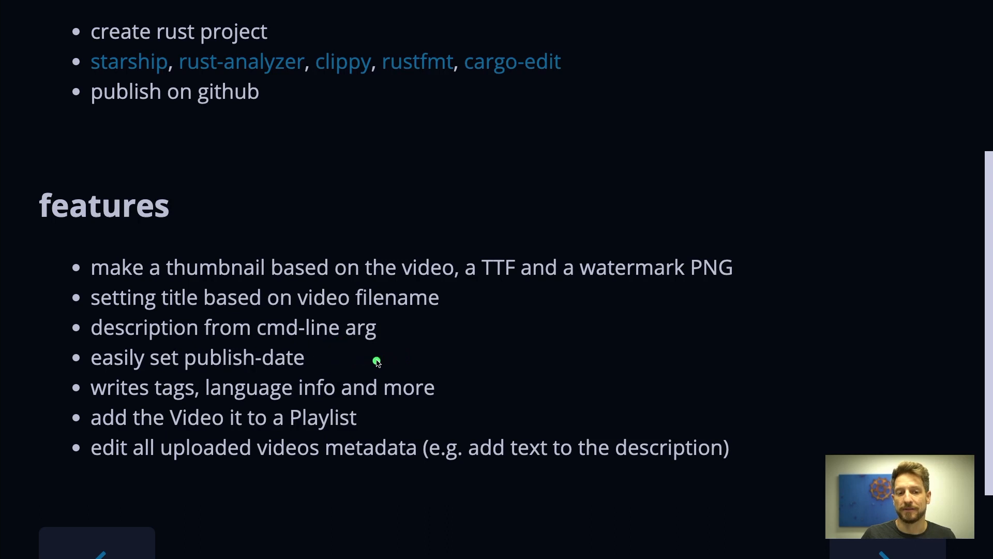
mouse_move(382, 360)
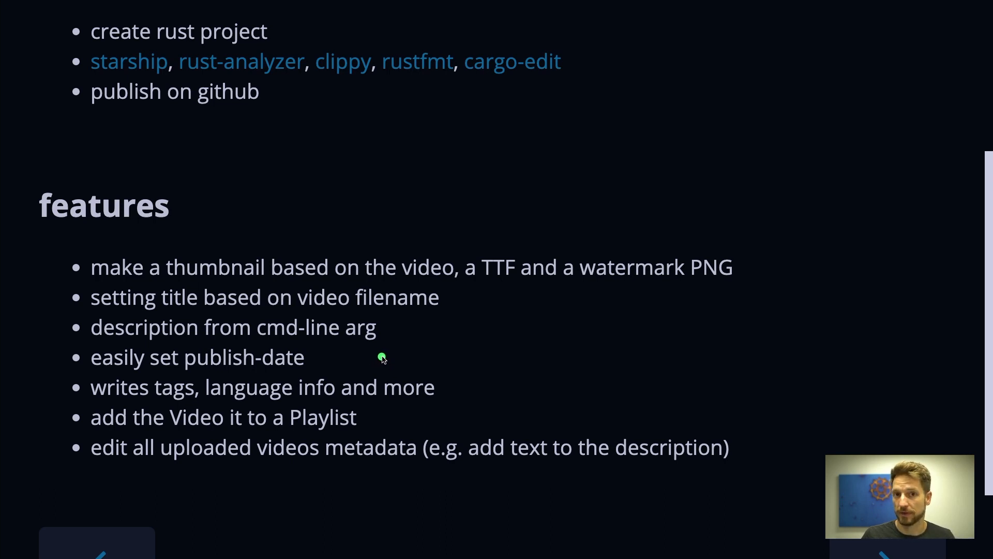
mouse_move(363, 359)
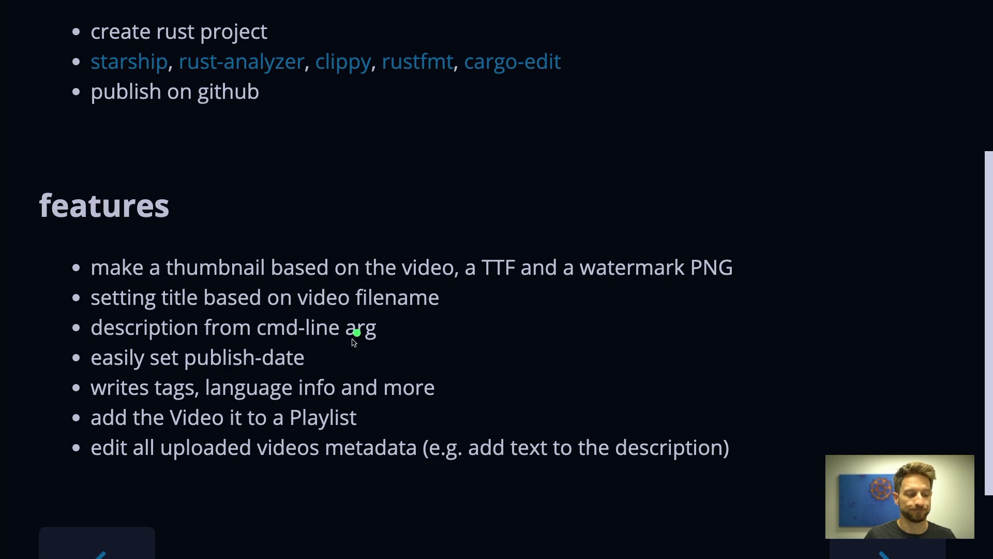
mouse_move(177, 403)
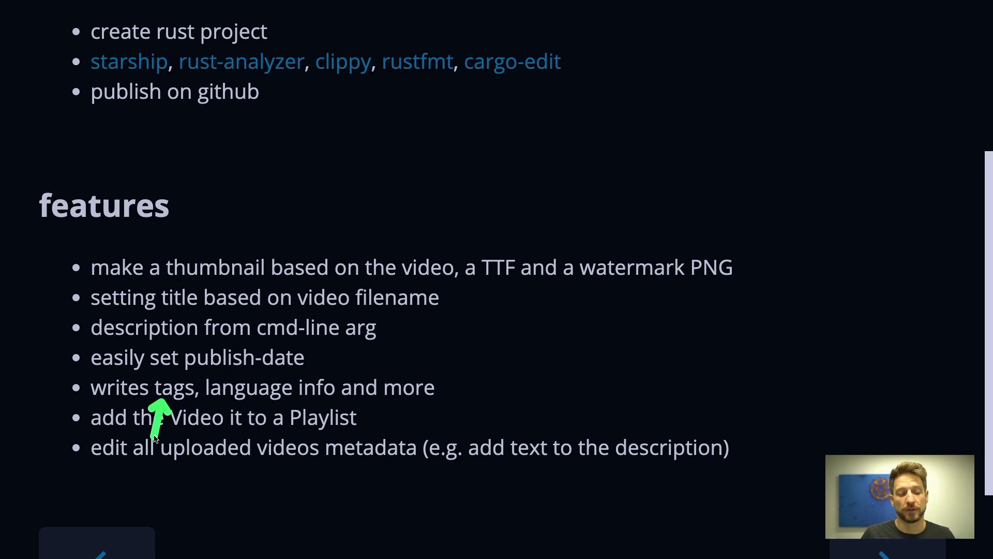
mouse_move(222, 418)
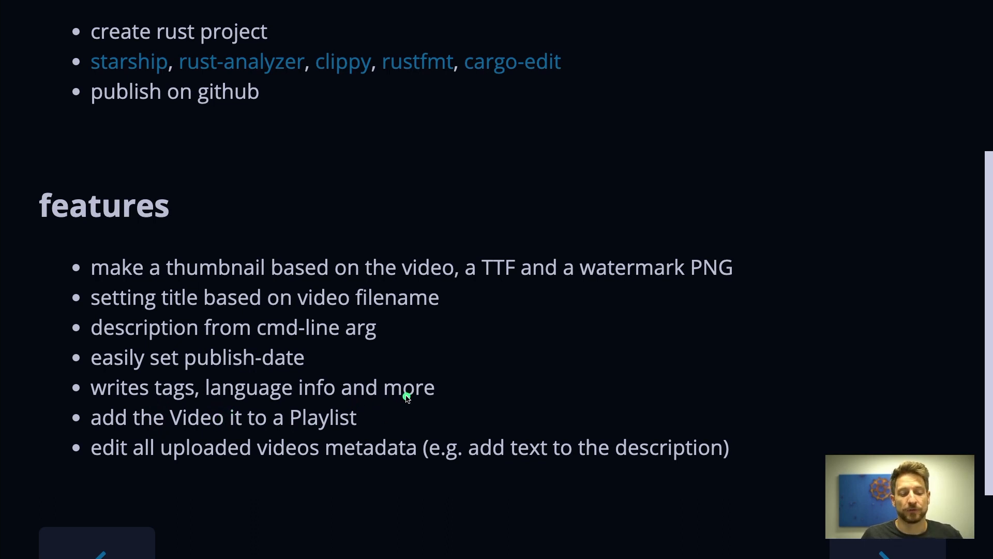
mouse_move(380, 397)
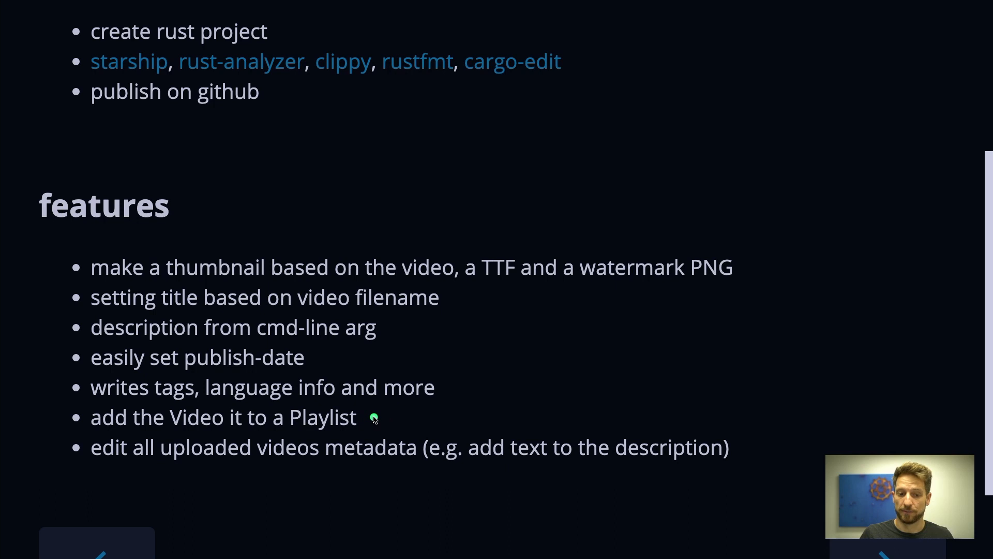
mouse_move(366, 419)
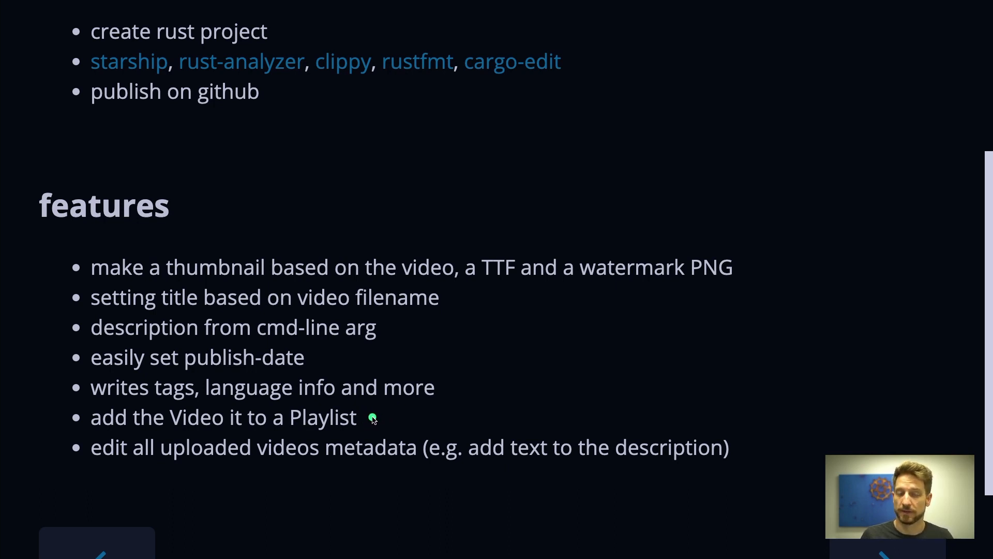
mouse_move(380, 420)
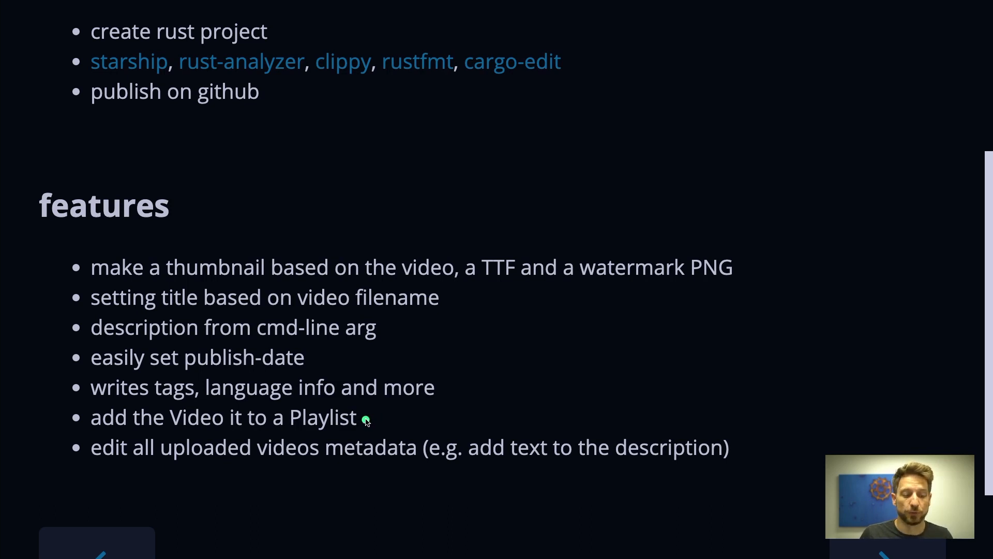
mouse_move(378, 417)
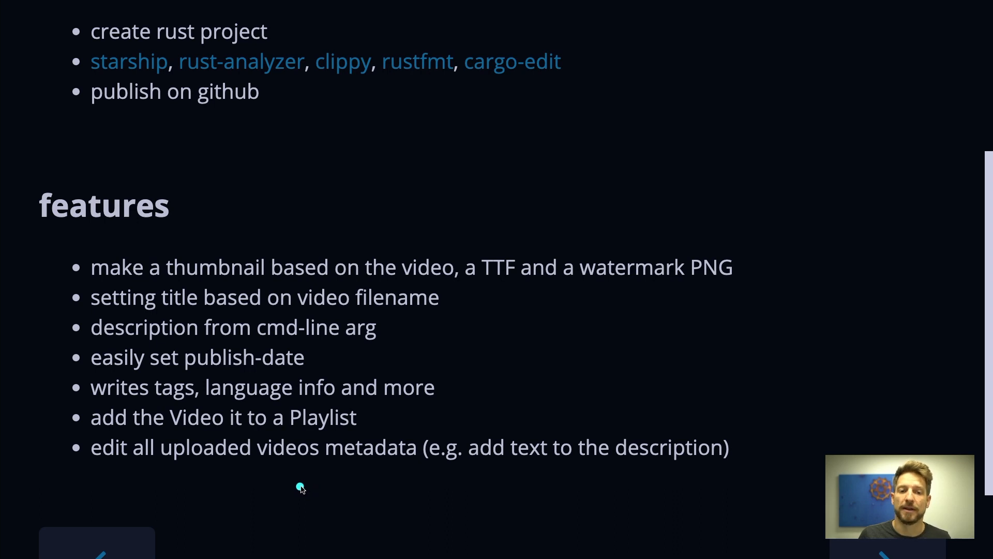
mouse_move(311, 486)
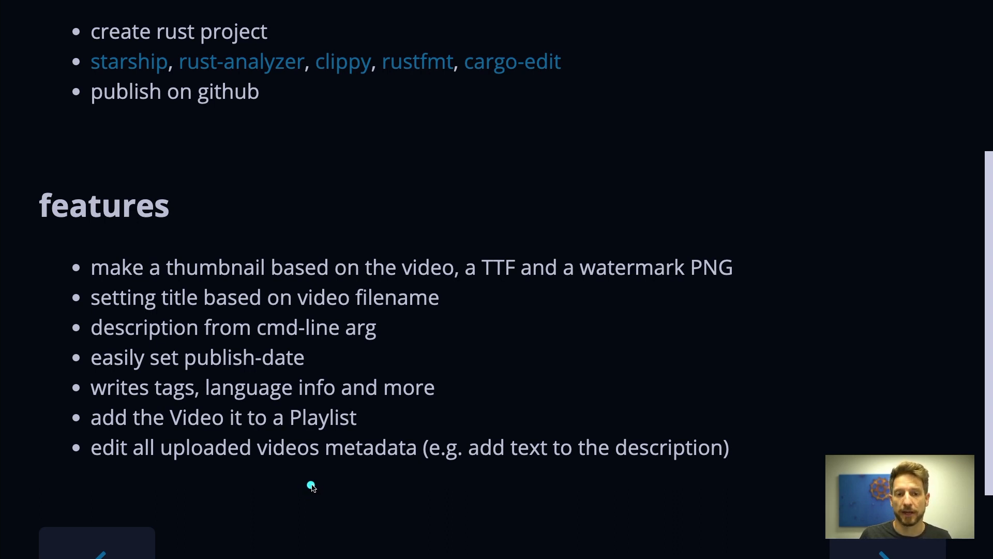
mouse_move(316, 486)
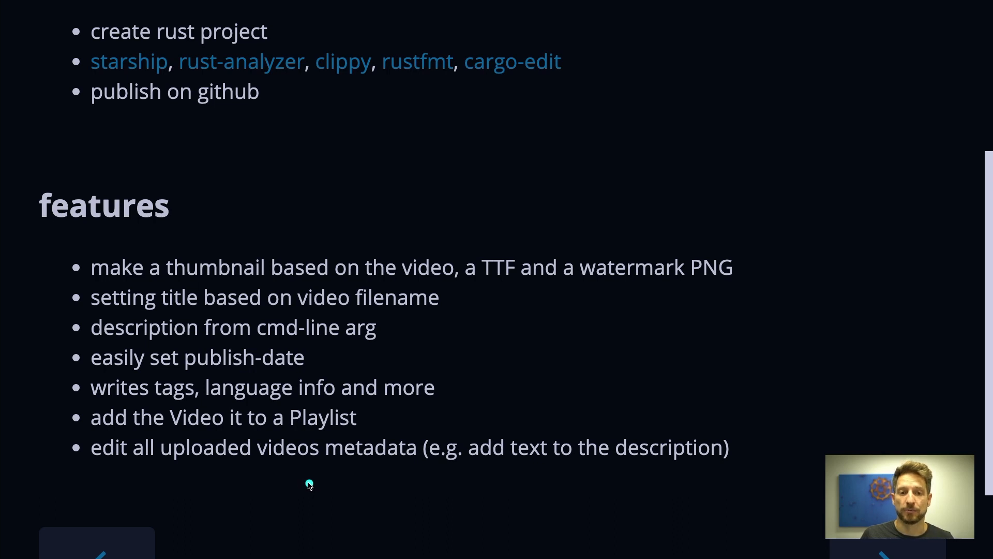
mouse_move(306, 484)
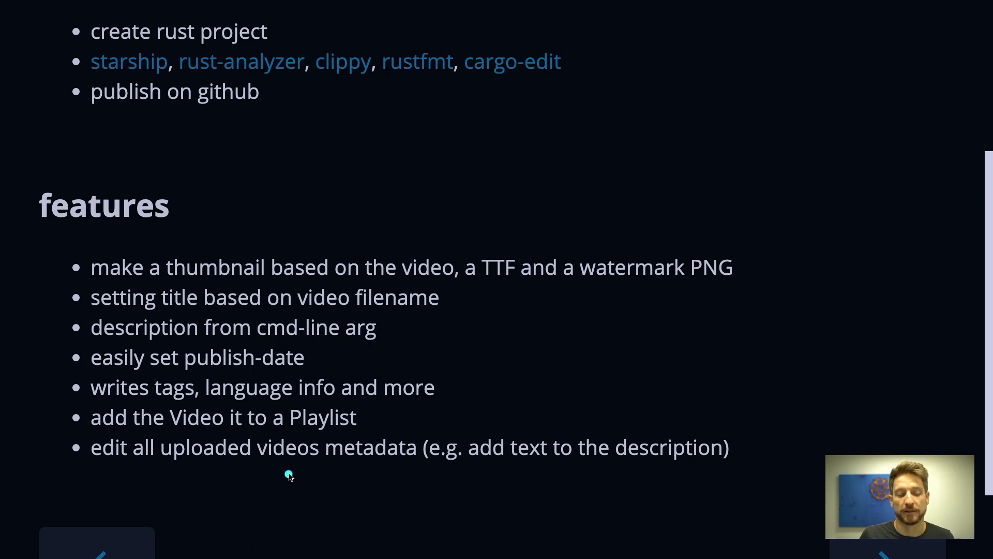
mouse_move(304, 475)
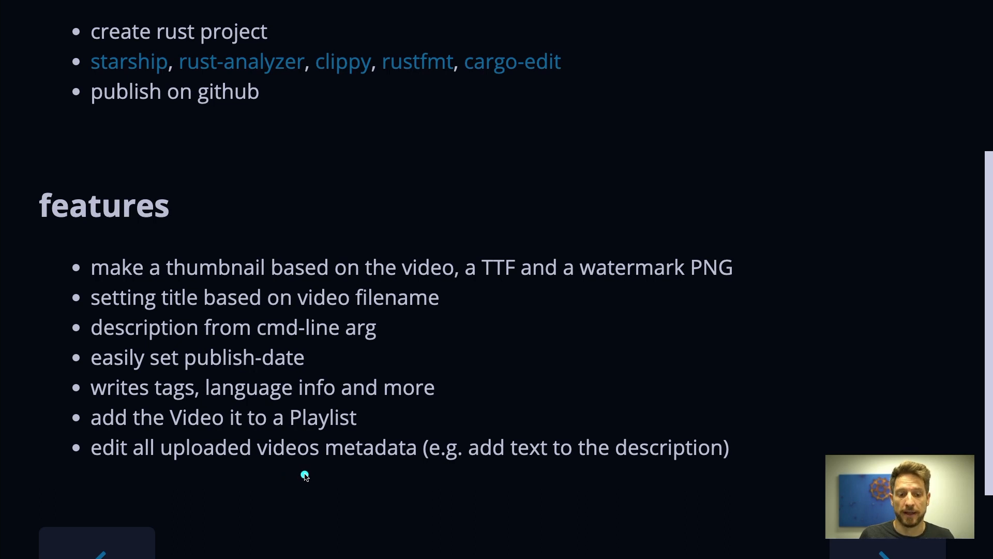
mouse_move(308, 476)
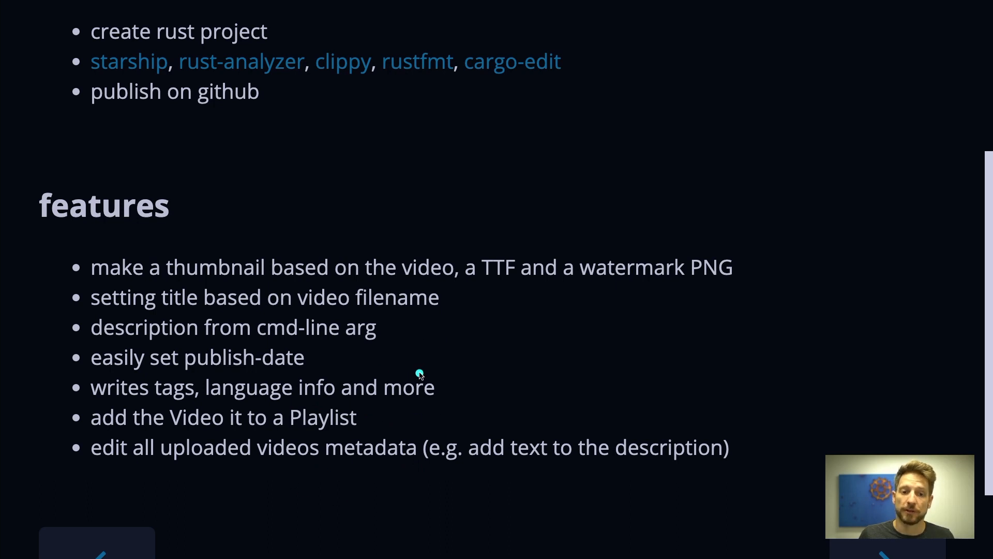
mouse_move(424, 376)
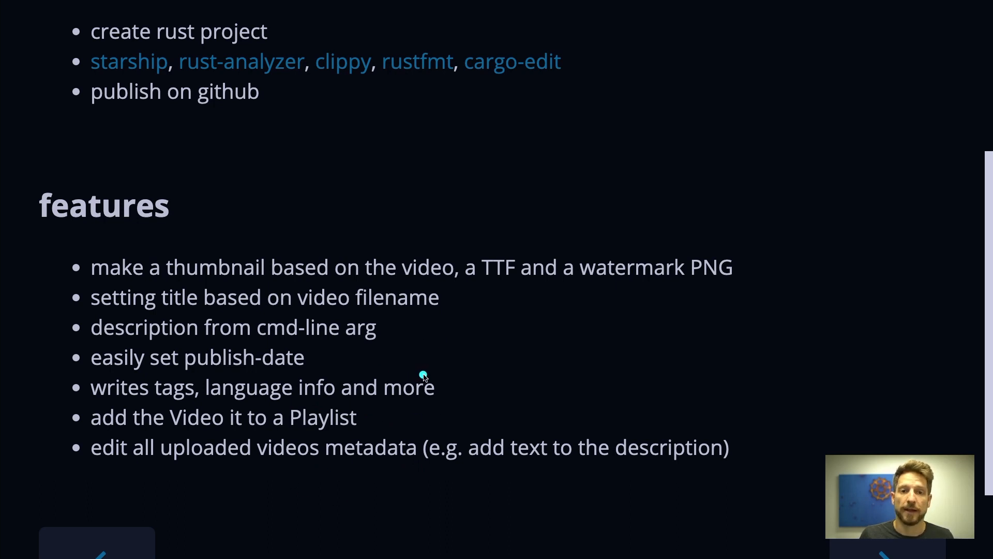
mouse_move(419, 374)
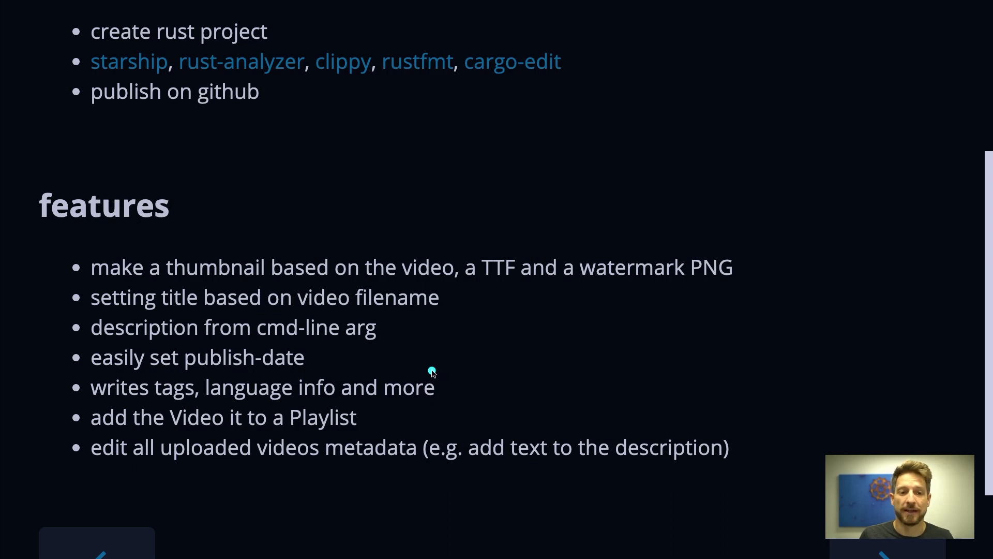
scroll("down", 3)
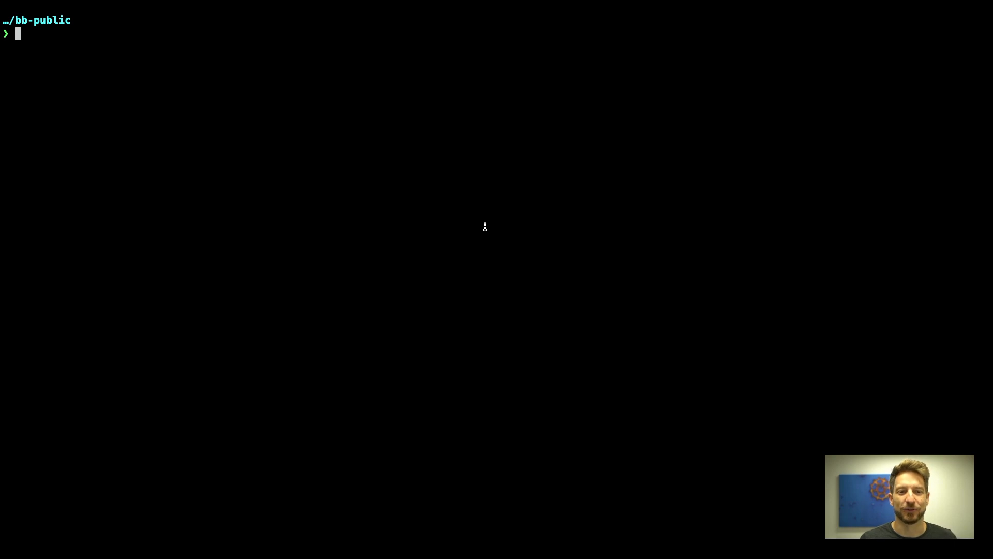
Create a new binary Rust package with cargo new rsytup.
type("cargo new rsytup")
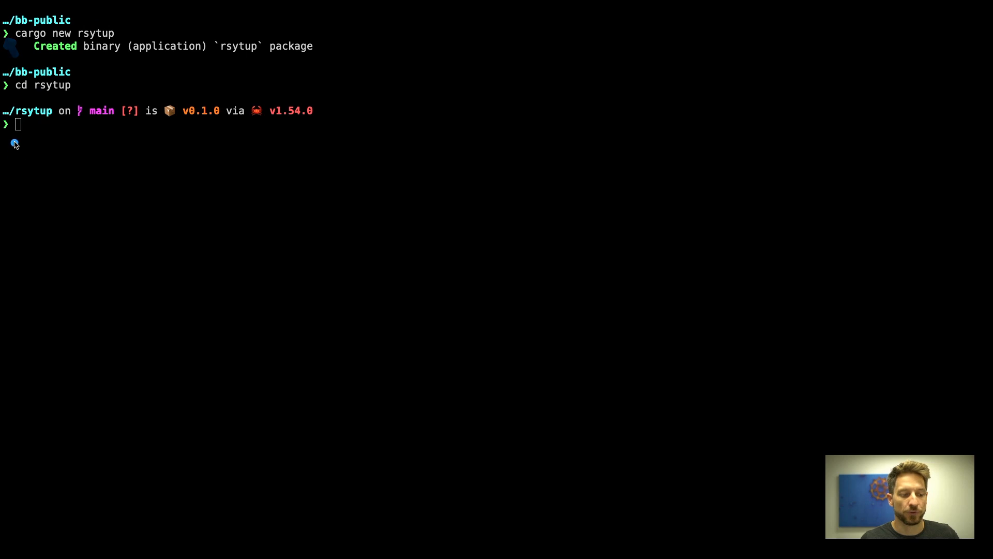
mouse_move(25, 152)
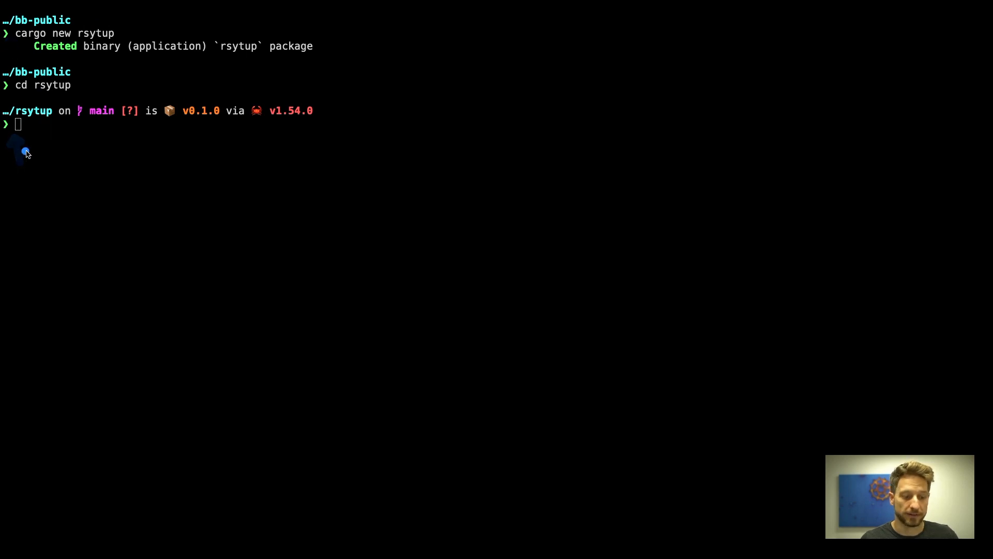
mouse_move(56, 103)
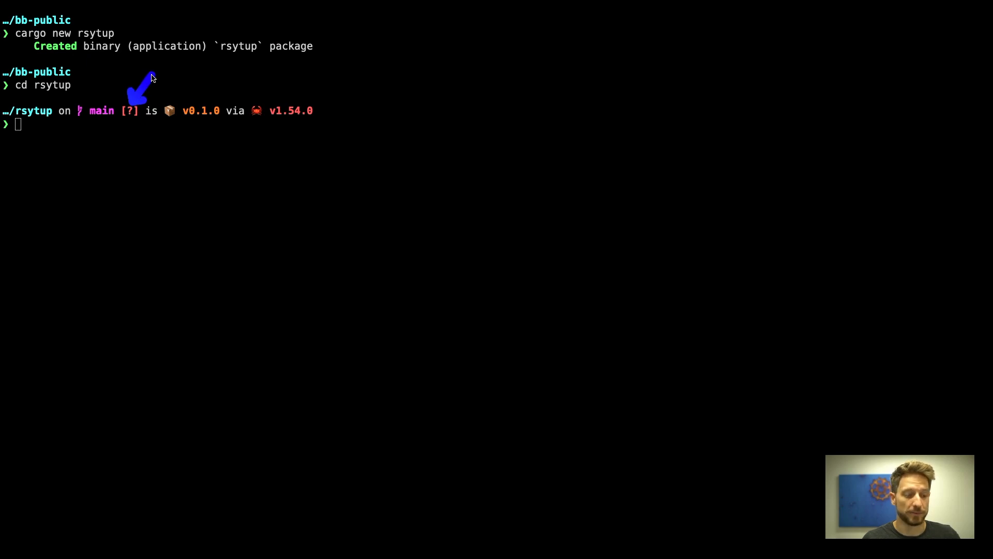
mouse_move(190, 101)
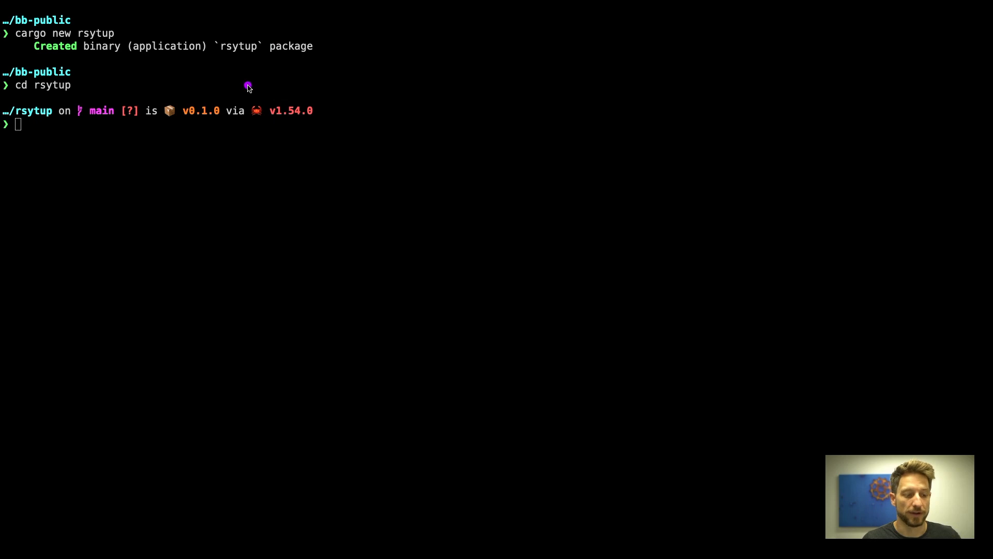
mouse_move(151, 143)
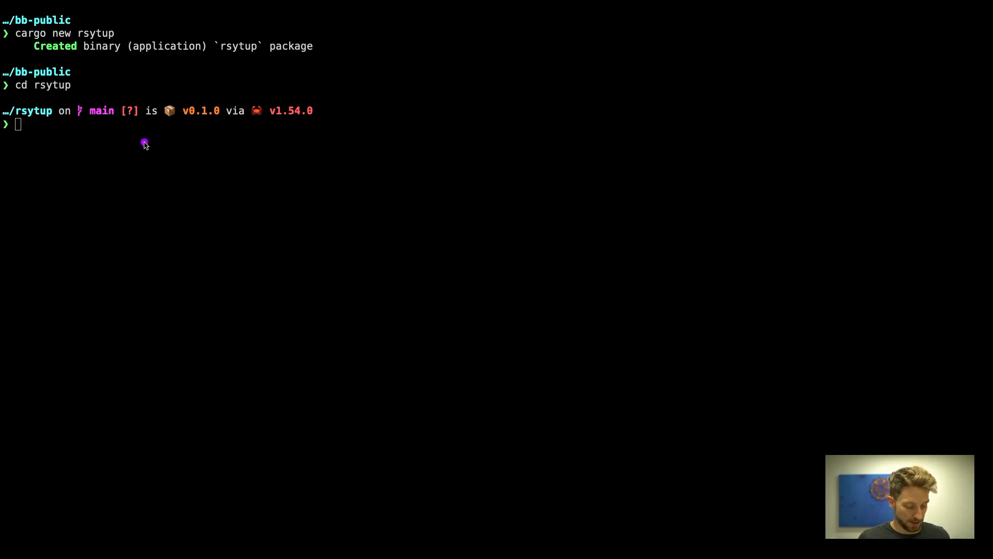
mouse_move(146, 145)
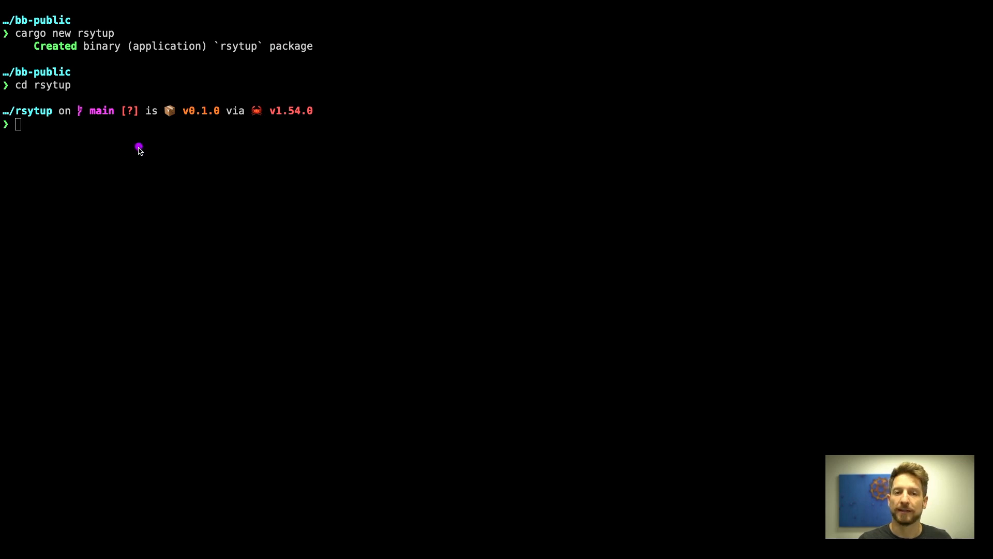
mouse_move(143, 154)
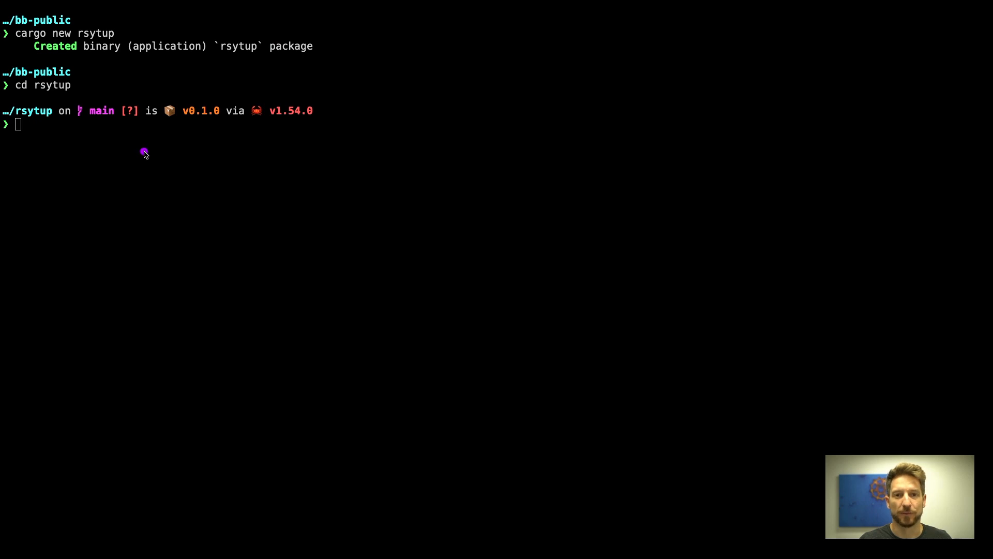
mouse_move(138, 156)
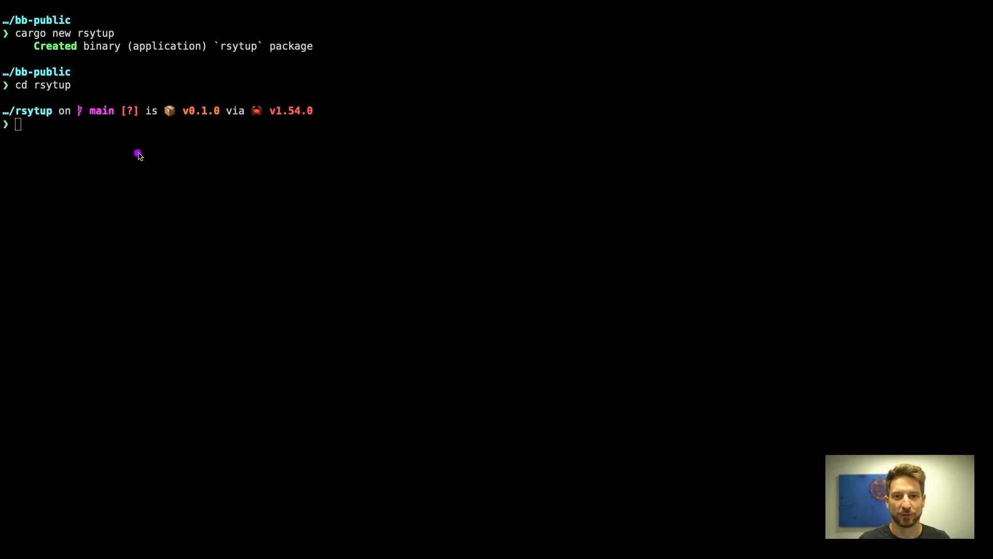
mouse_move(137, 155)
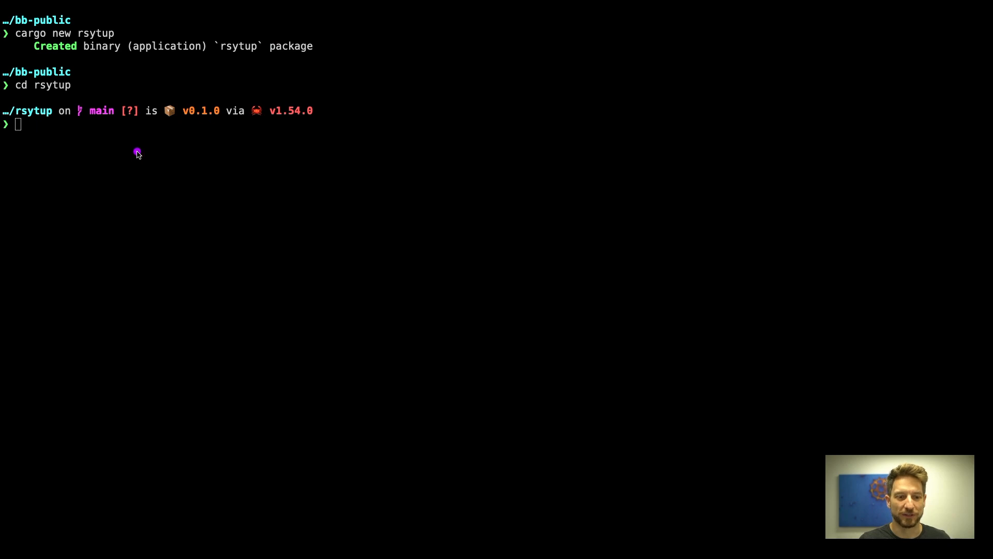
mouse_move(142, 153)
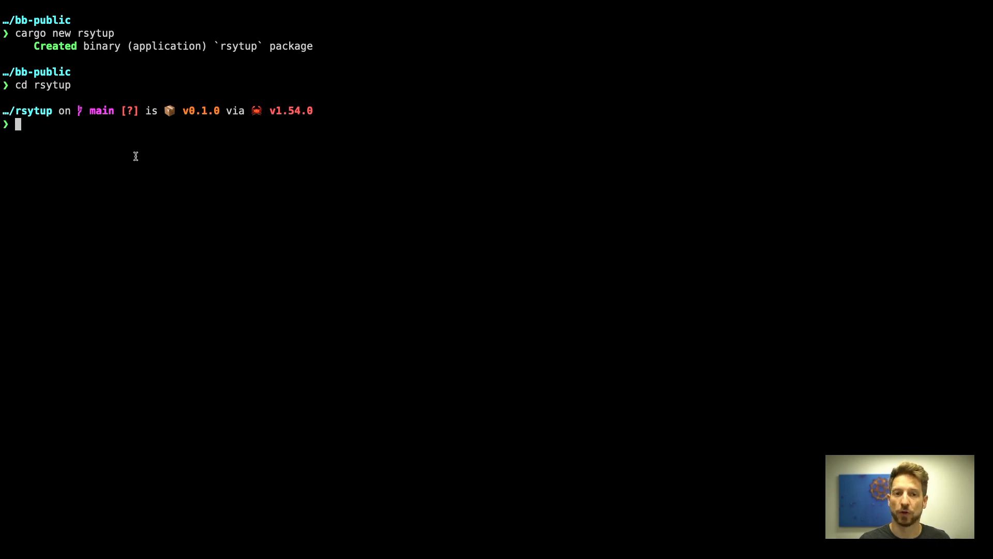
mouse_move(127, 140)
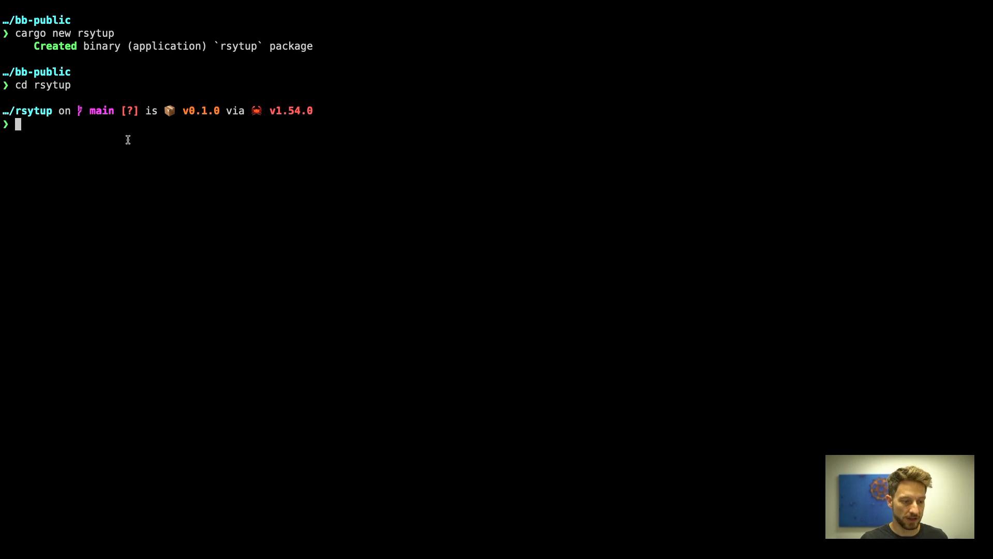
Start tmux in the rsytup folder and begin a vim command for a file under src/.
type("tmux")
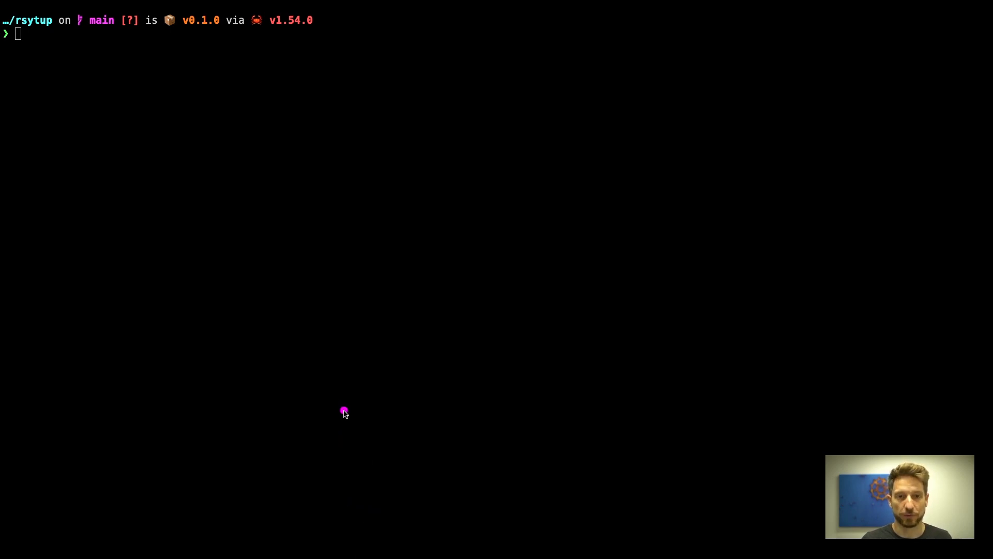
mouse_move(335, 406)
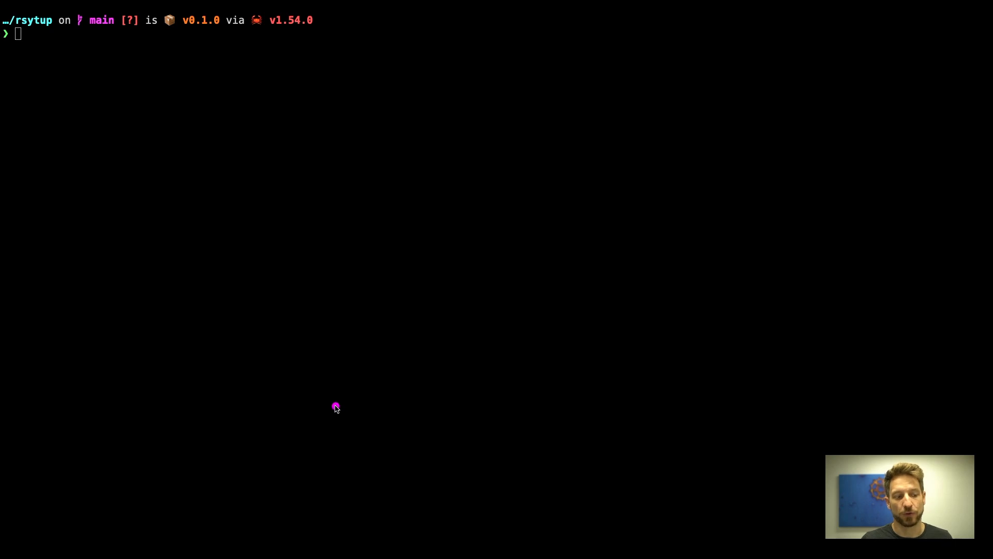
type("vim src/")
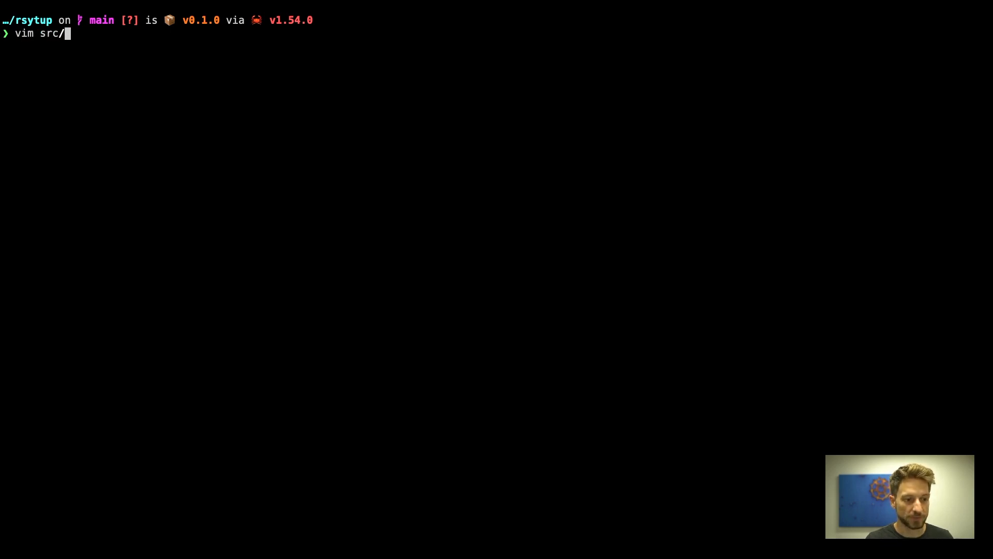
Open src/main.rs in Vim and begin a cargo build command.
type("main.rs")
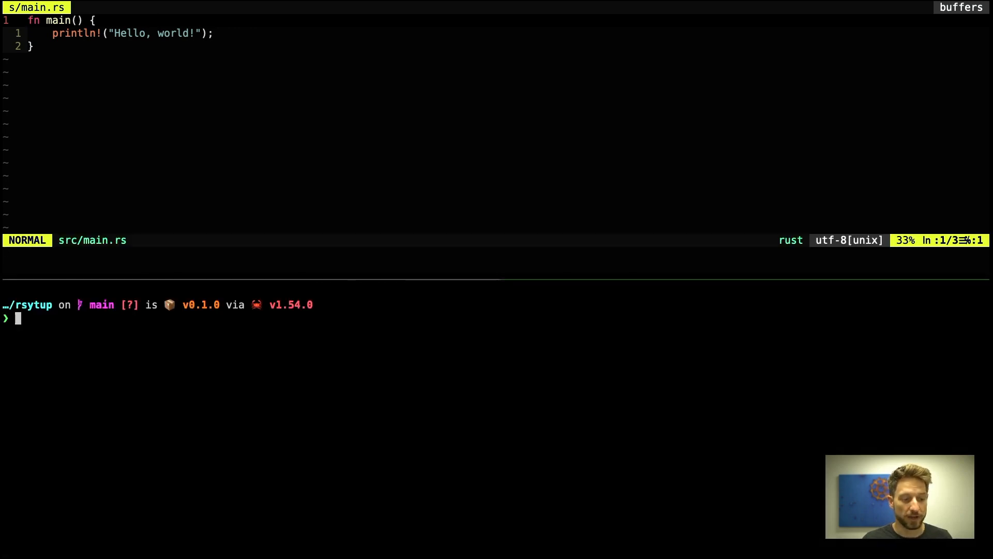
type("cargo bu")
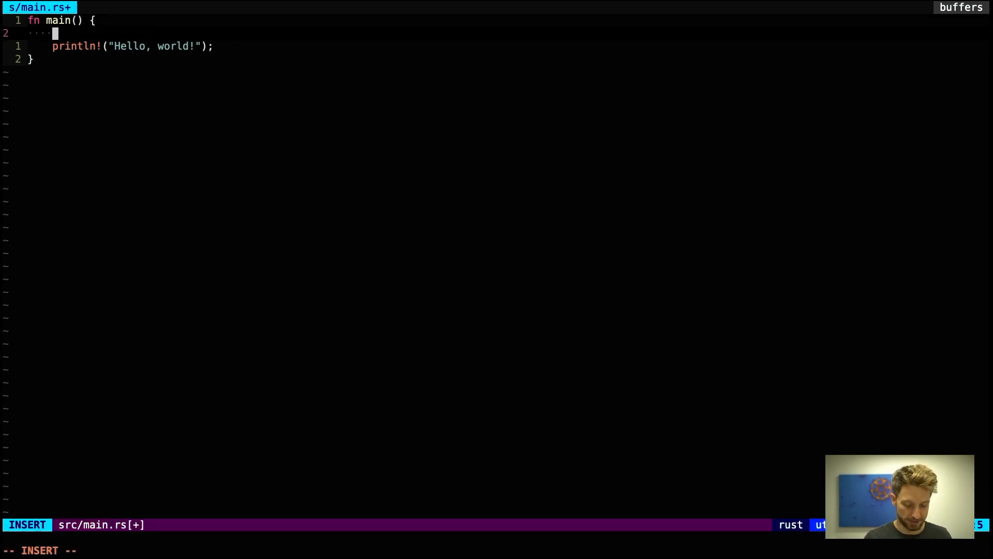
Write if 2 == 3 { println!("asfd");} else {println!("asdf");} inside main.
type("if {}")
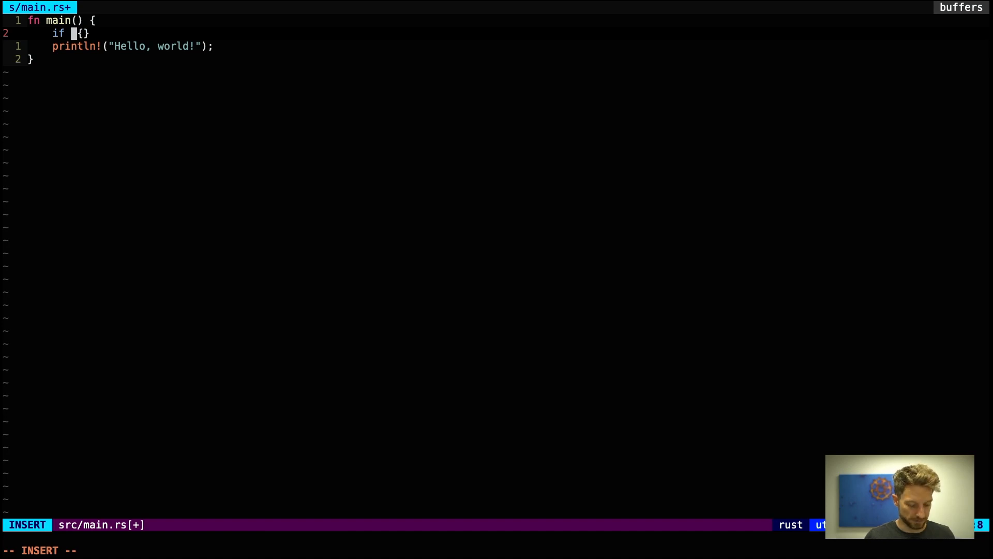
type("2 == 3")
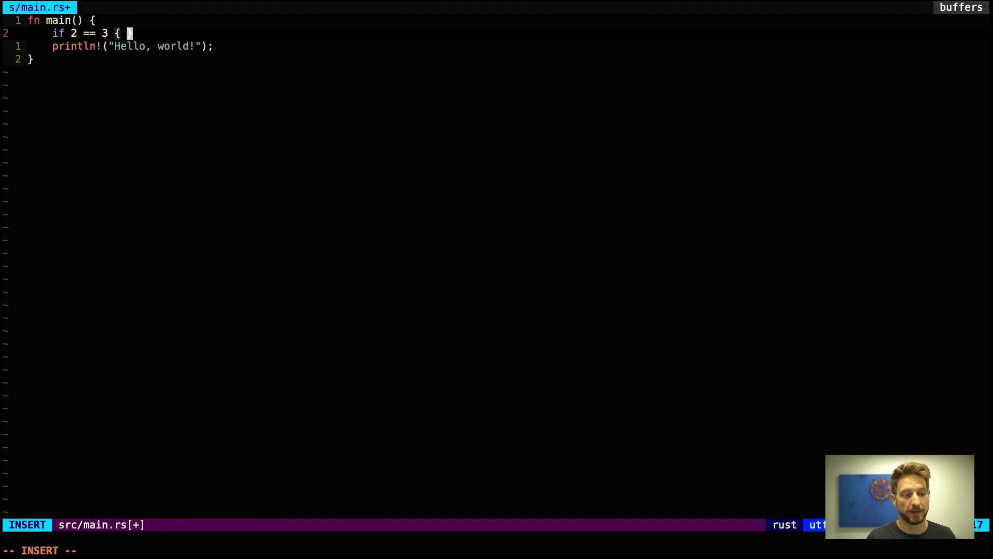
type("println!(\"asfd\");")
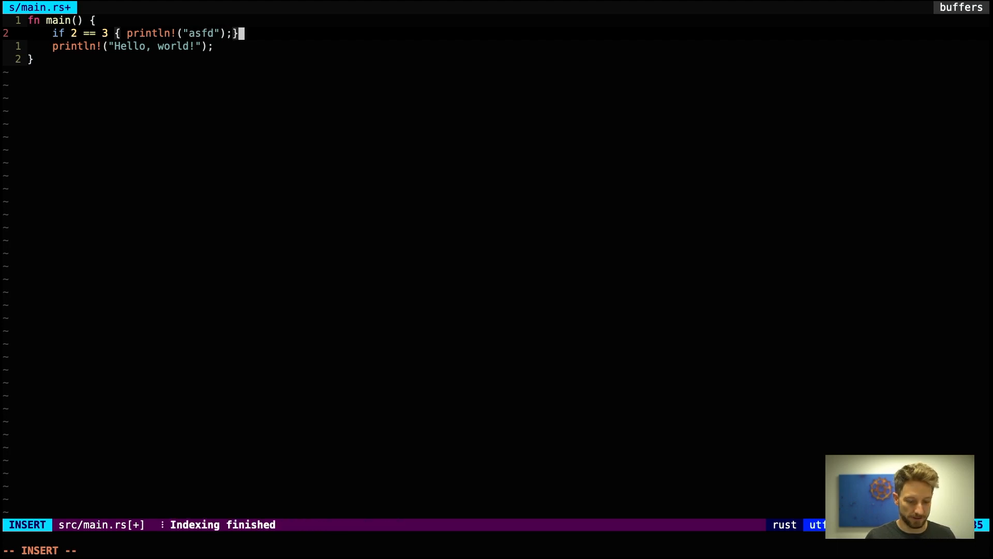
type("else")
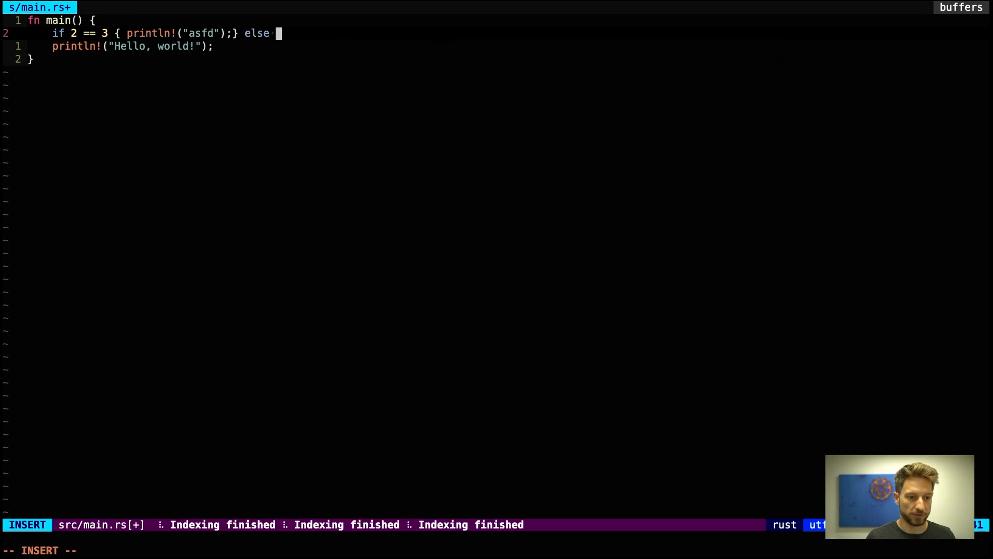
type("{println")
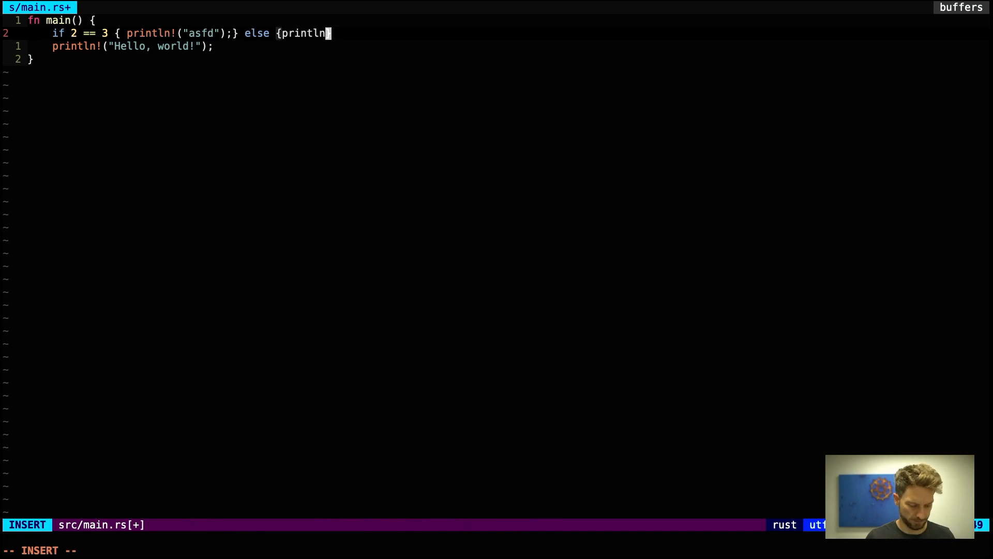
type("!()")
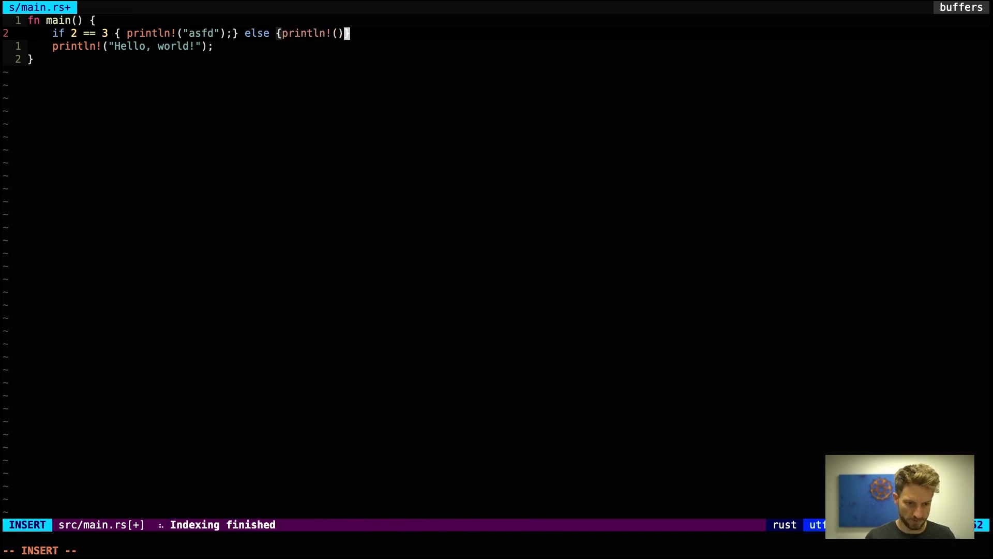
type("\"\"")
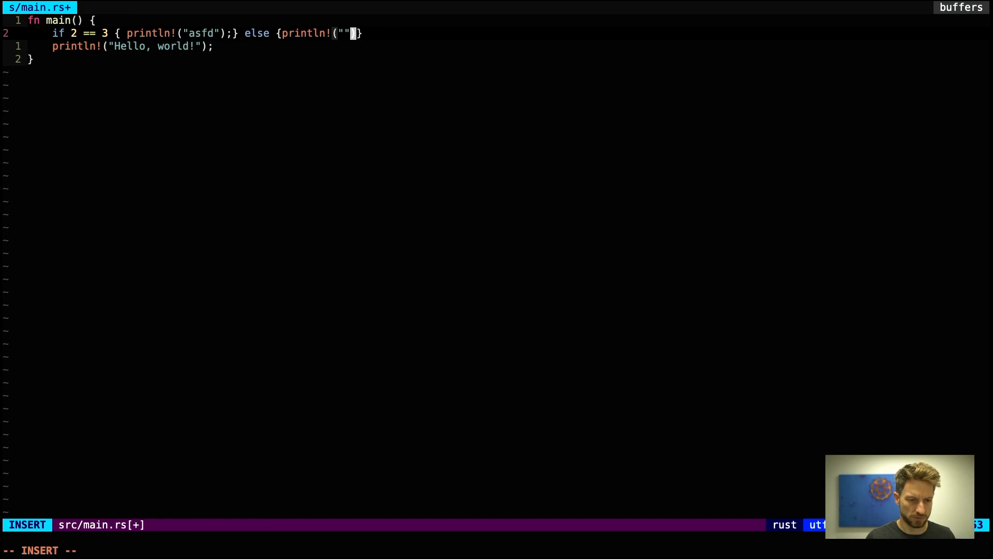
type("asdf")
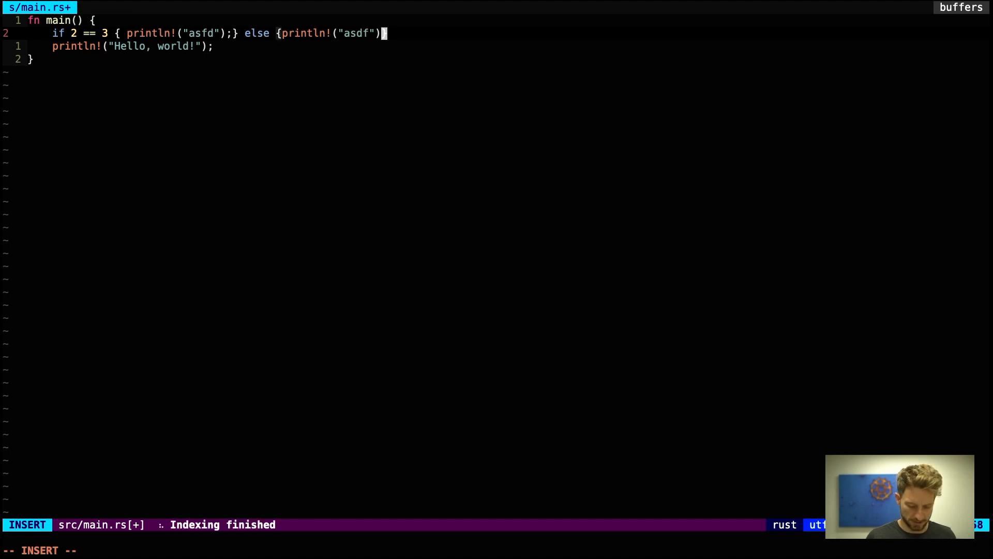
type(";}")
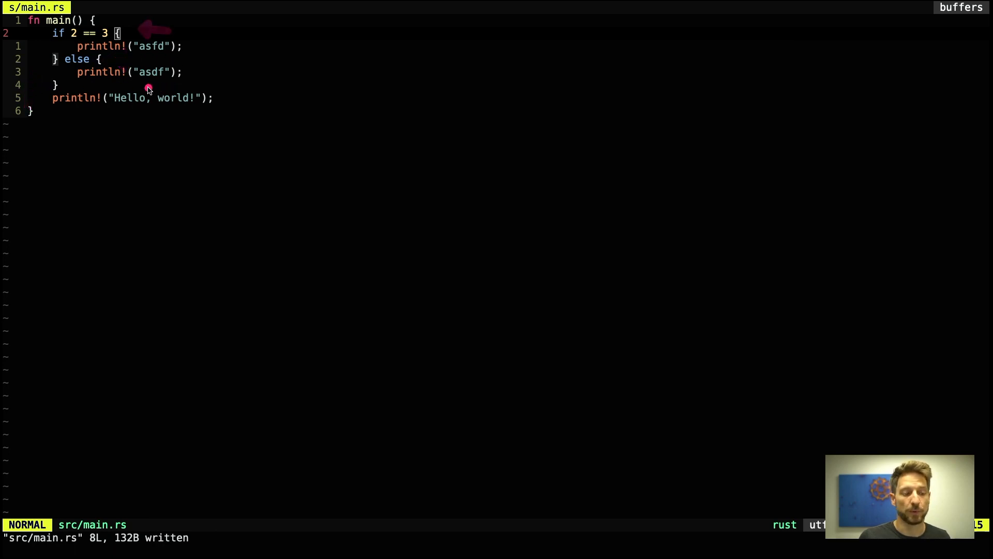
mouse_move(114, 86)
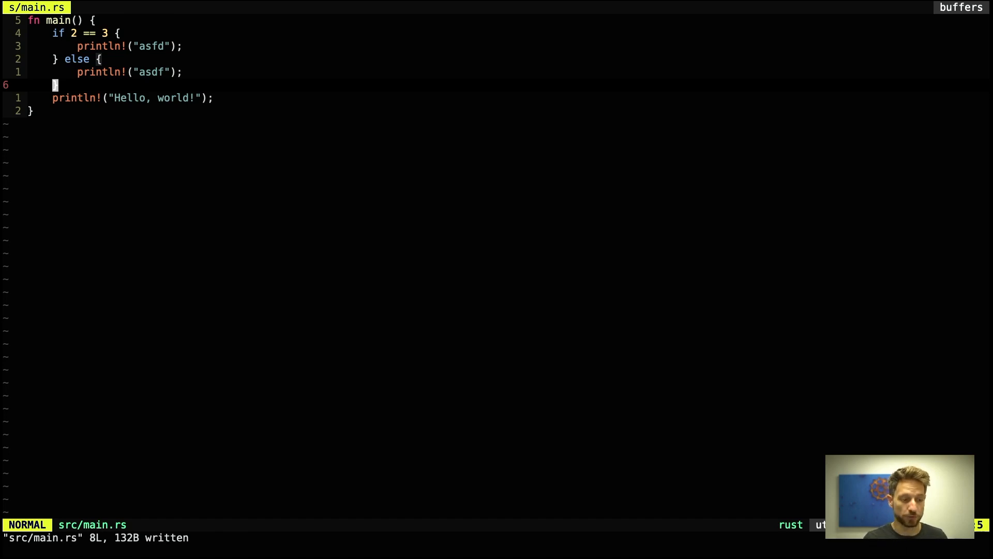
Begin typing the undefined name doesnotexist on a new line below the if/else.
type("doesnotex")
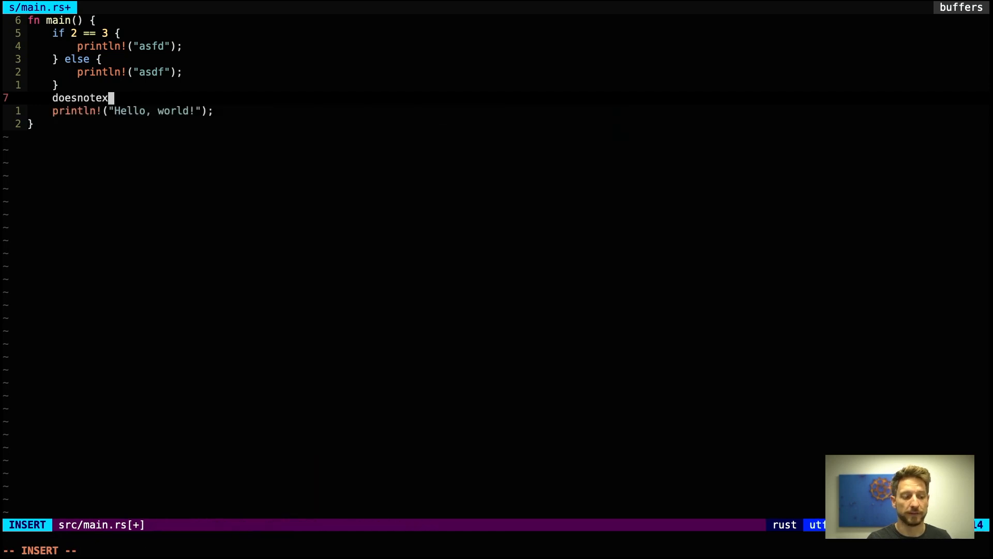
Finish the doesnotexist(); call line before replacing it with the stuff vector loop.
type("ist();")
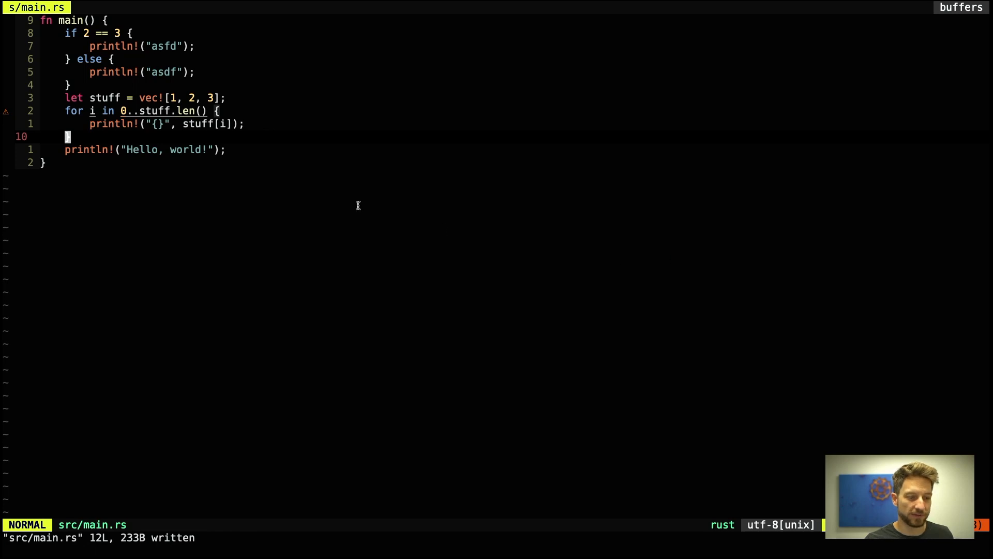
mouse_move(237, 95)
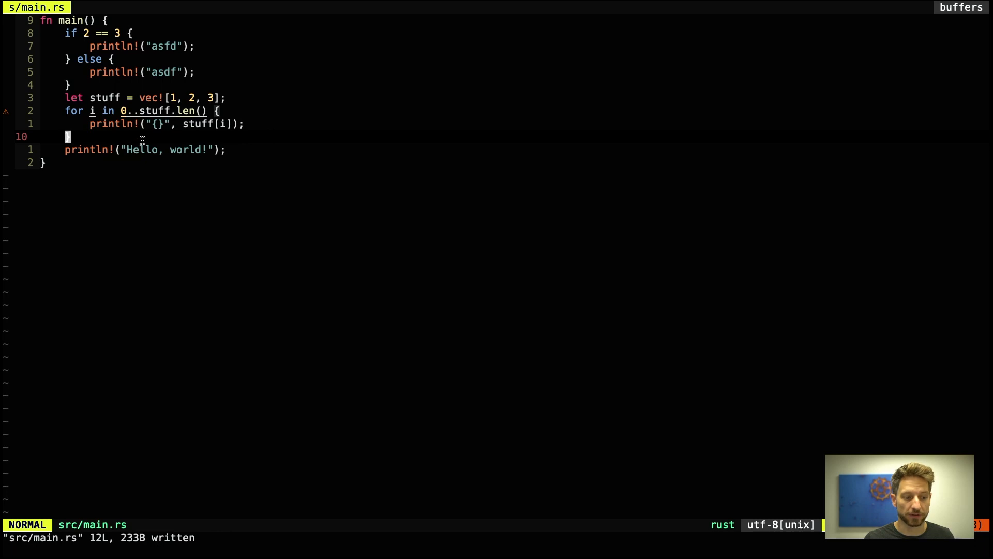
mouse_move(119, 123)
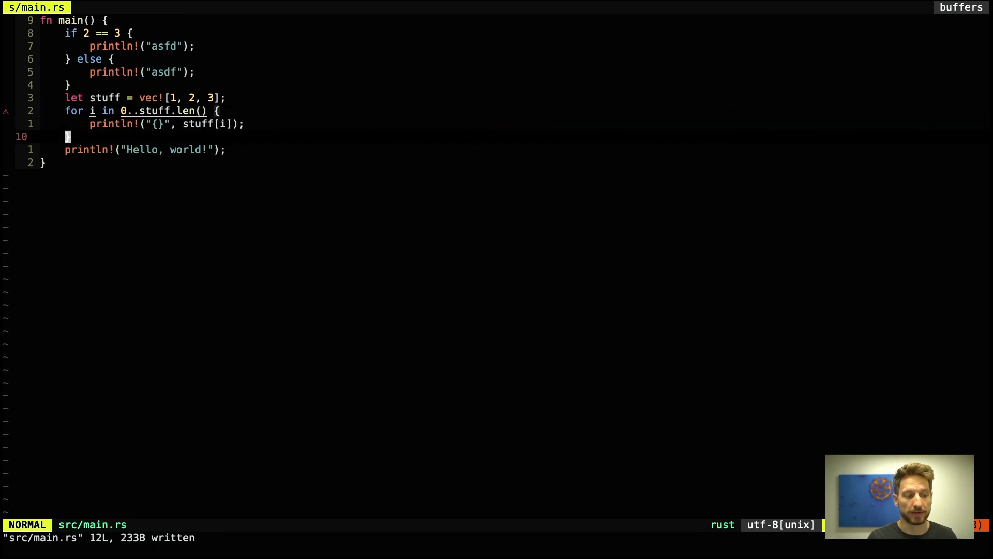
Write for elem in stuff.iter() { println!("{}", elem); } as a second loop.
type("f")
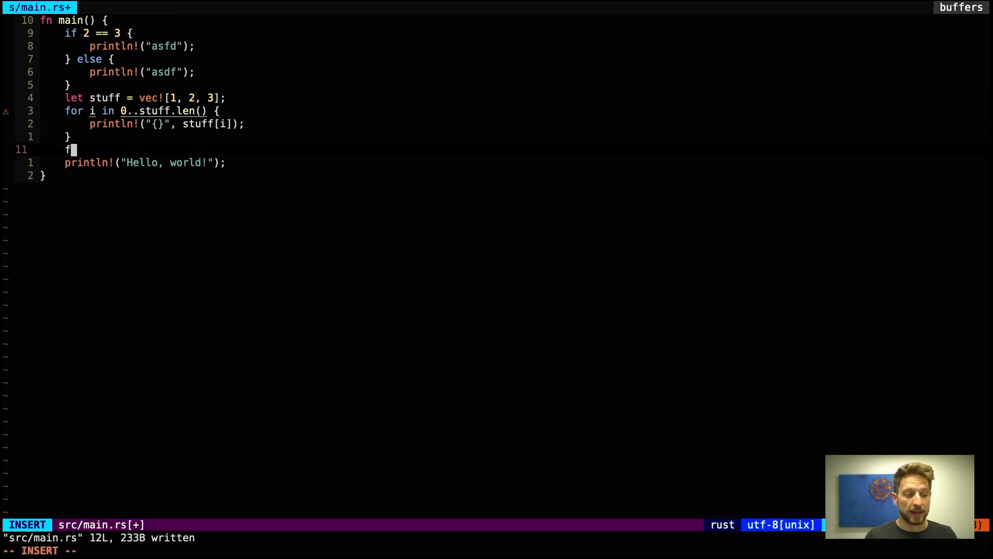
type("or")
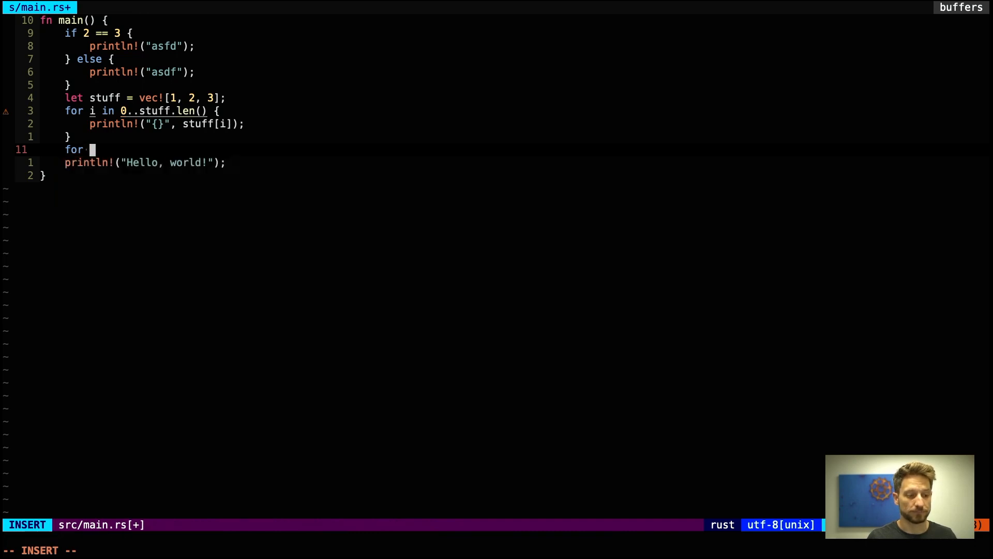
type("elem in stuff.iter() {")
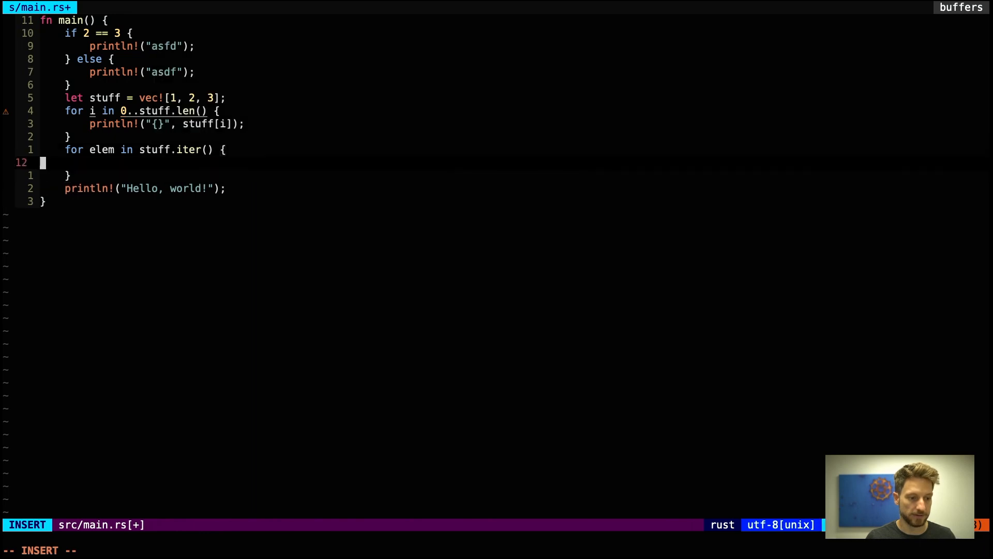
type("println!(\"{}\", elem);")
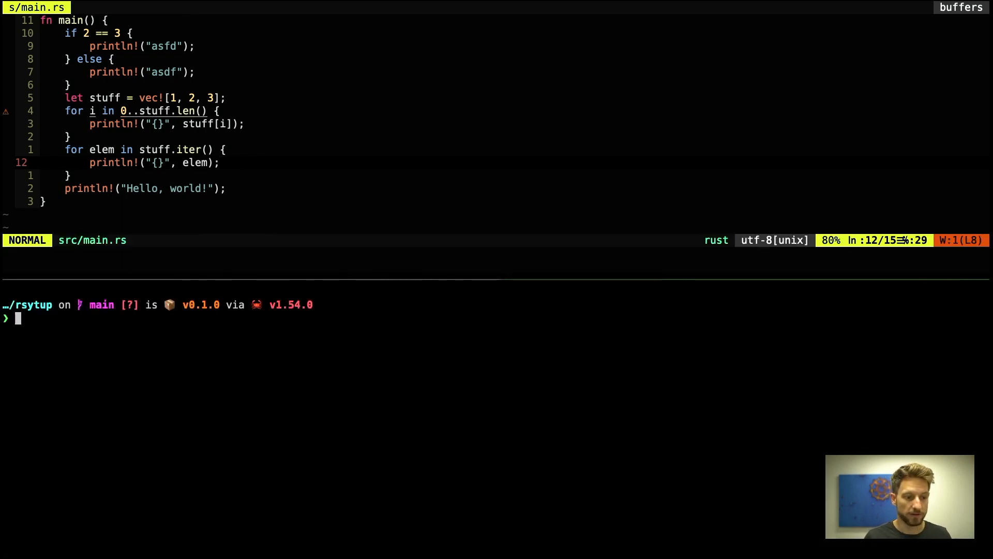
Run cargo run to print asdf, 1 2 3 twice, then Hello, world!
type("cargo run")
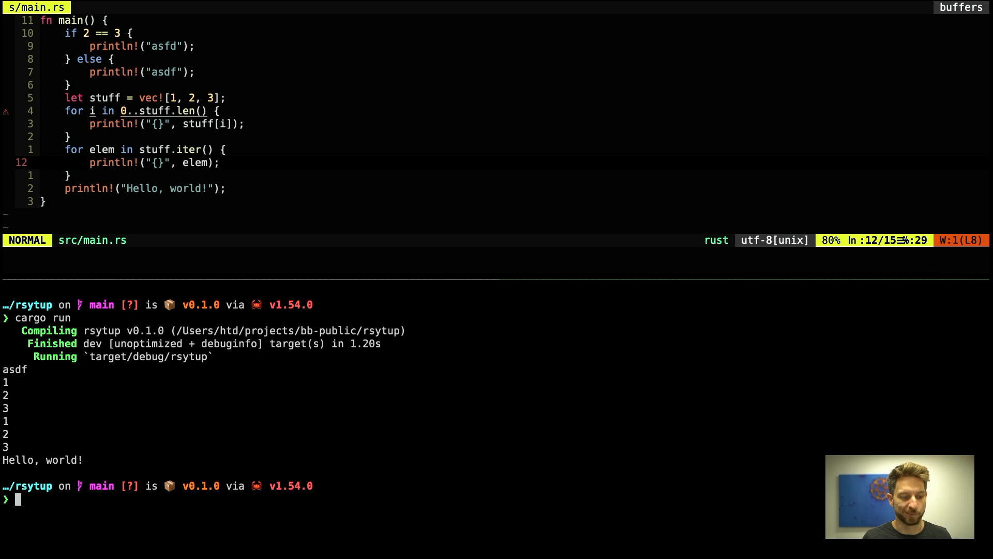
mouse_move(412, 298)
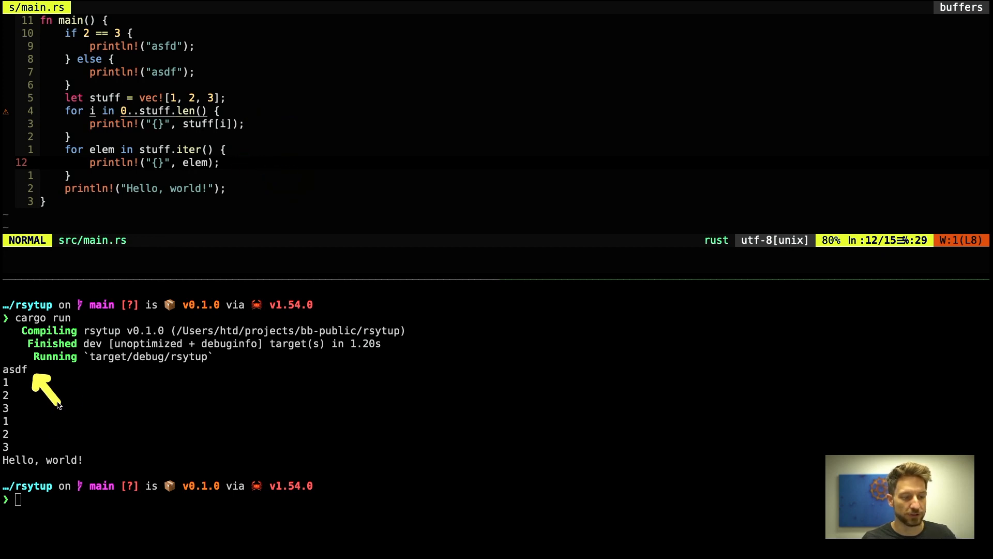
mouse_move(82, 370)
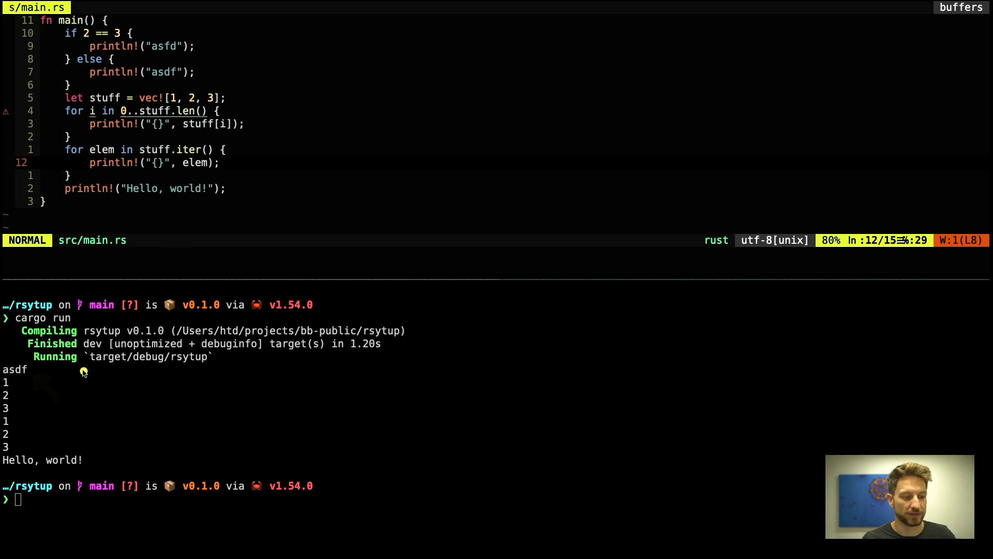
mouse_move(107, 430)
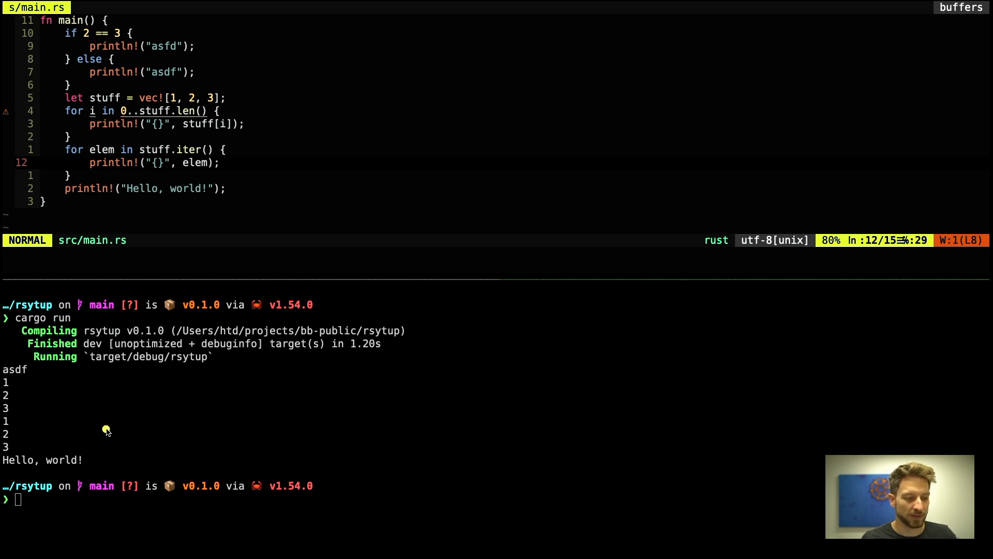
mouse_move(221, 143)
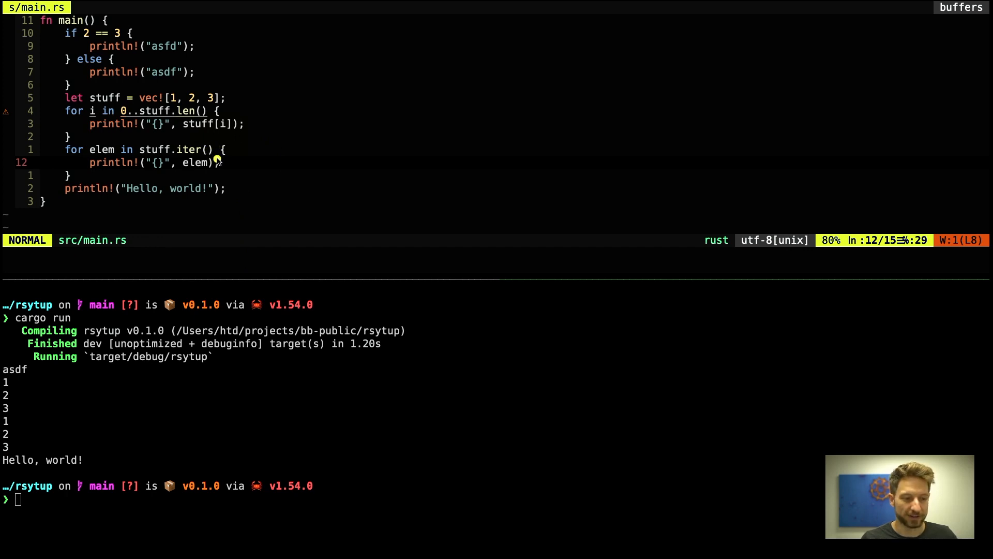
mouse_move(91, 50)
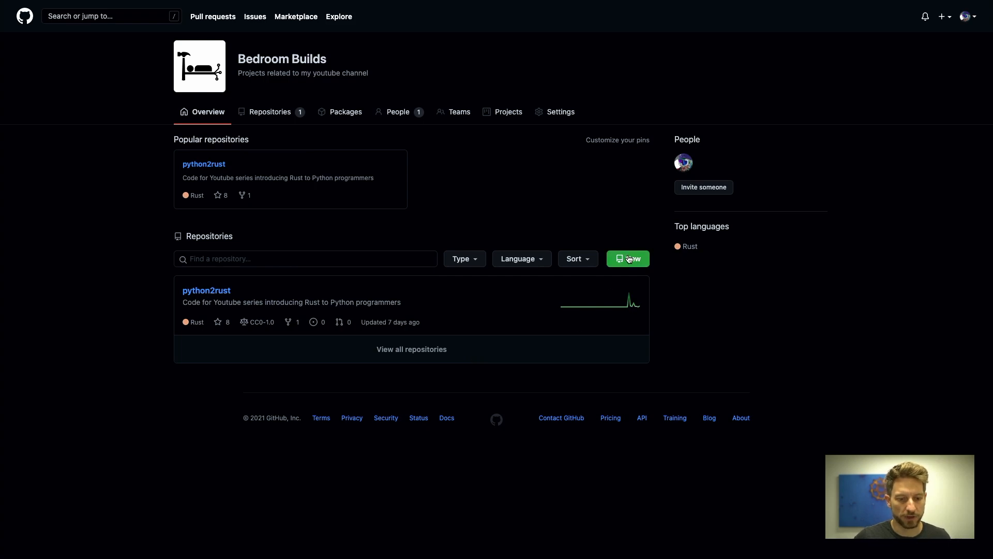
Start a new repository for the organisation named rsytup.
left_click(627, 259)
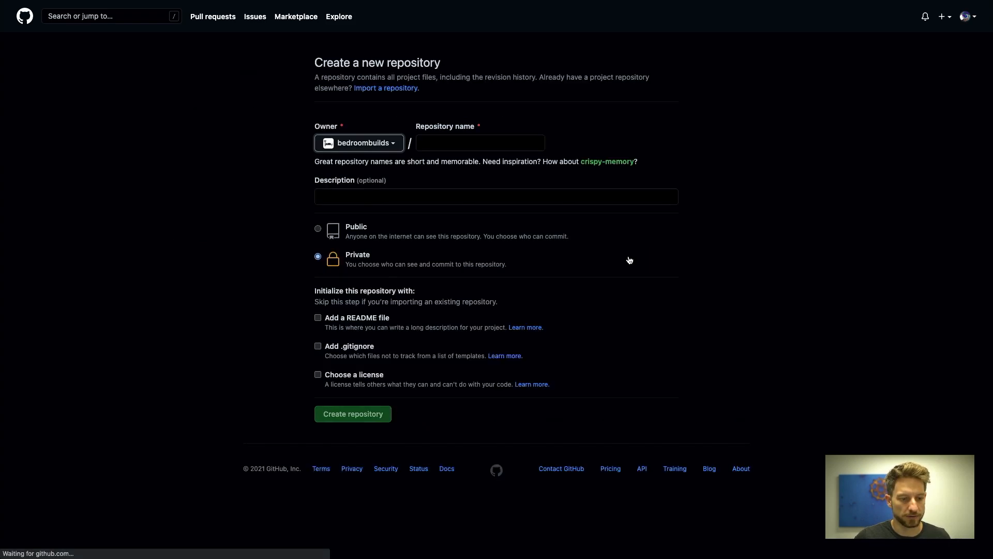
left_click(479, 143)
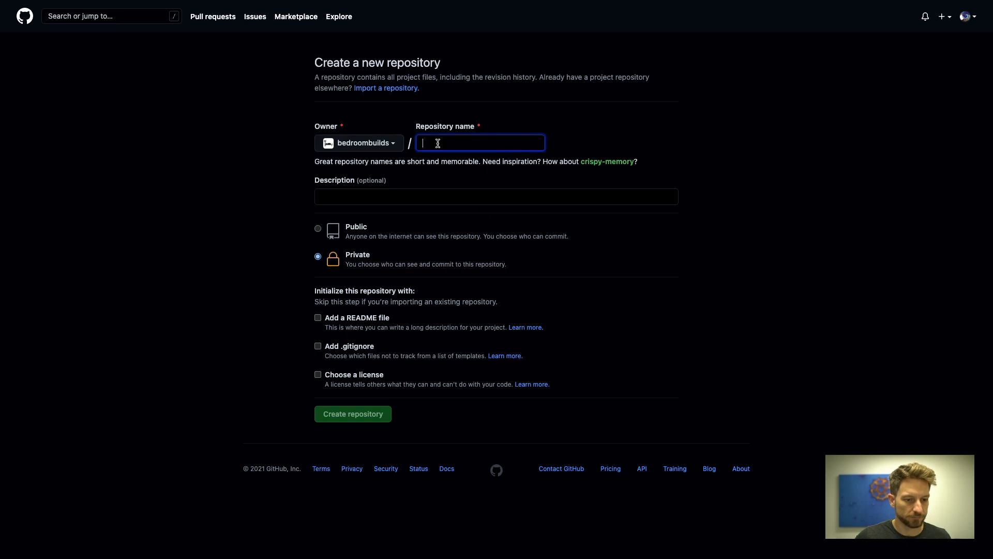
type("rsytup")
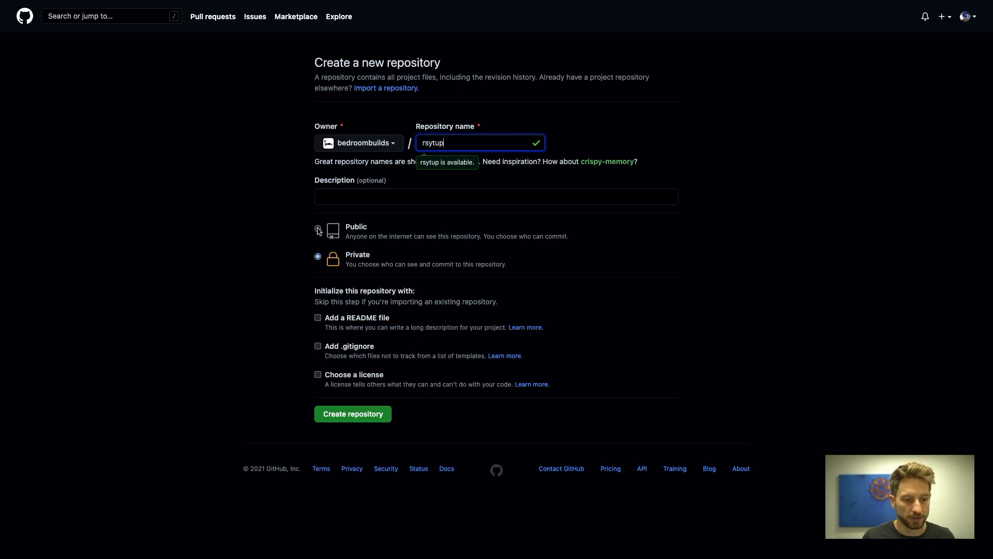
left_click(318, 228)
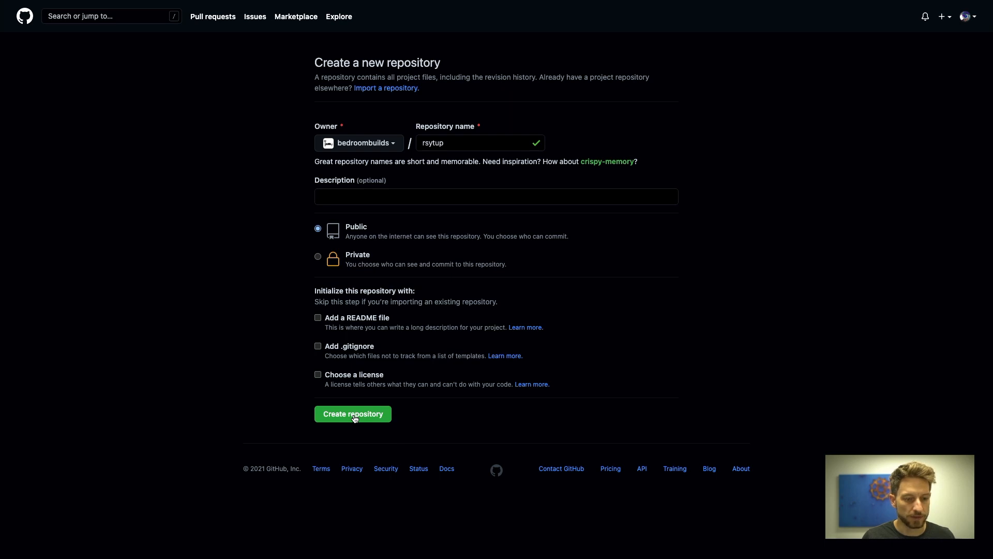
Describe it as a Youtube upload and management tool written in Rust and create it as public.
left_click(496, 197)
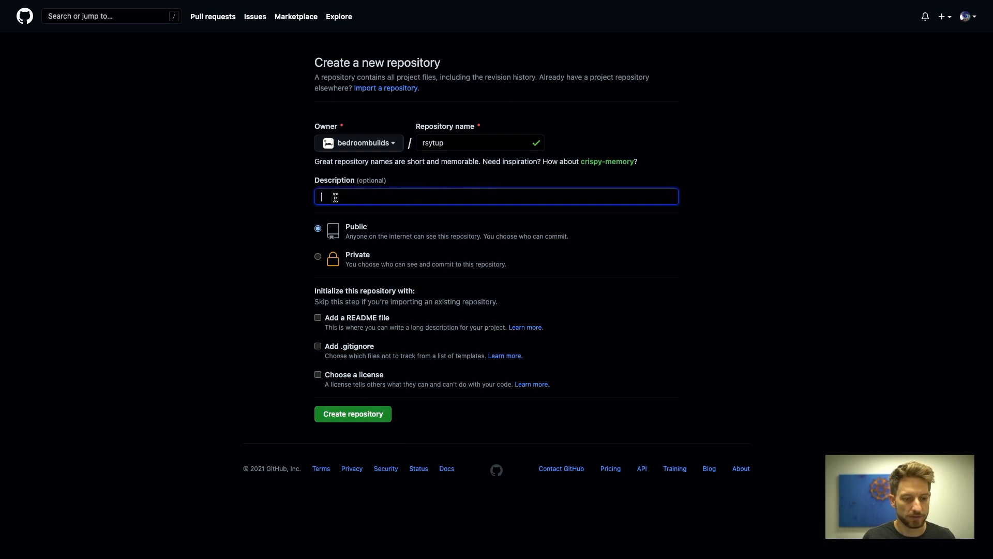
type("Rust")
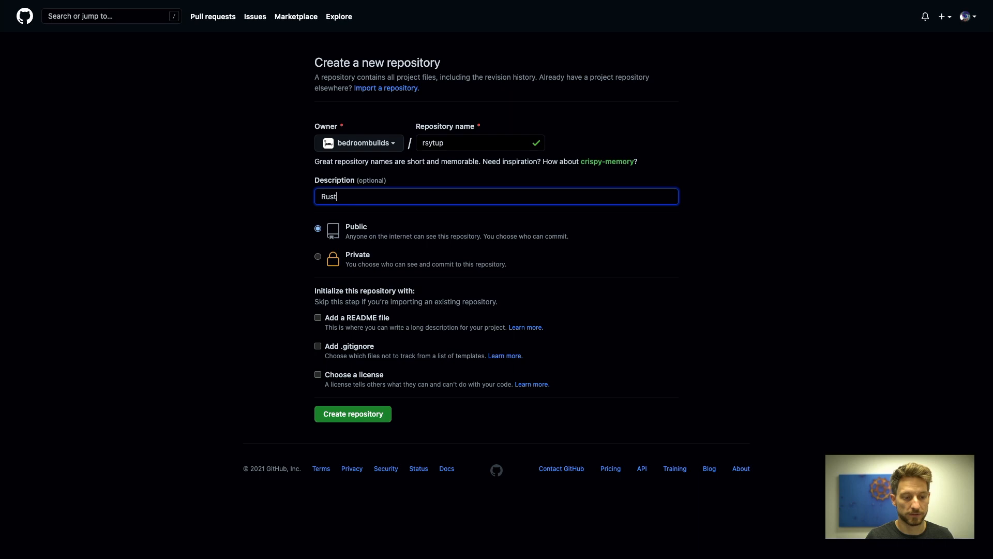
type("Youtube upload and managment tool written in")
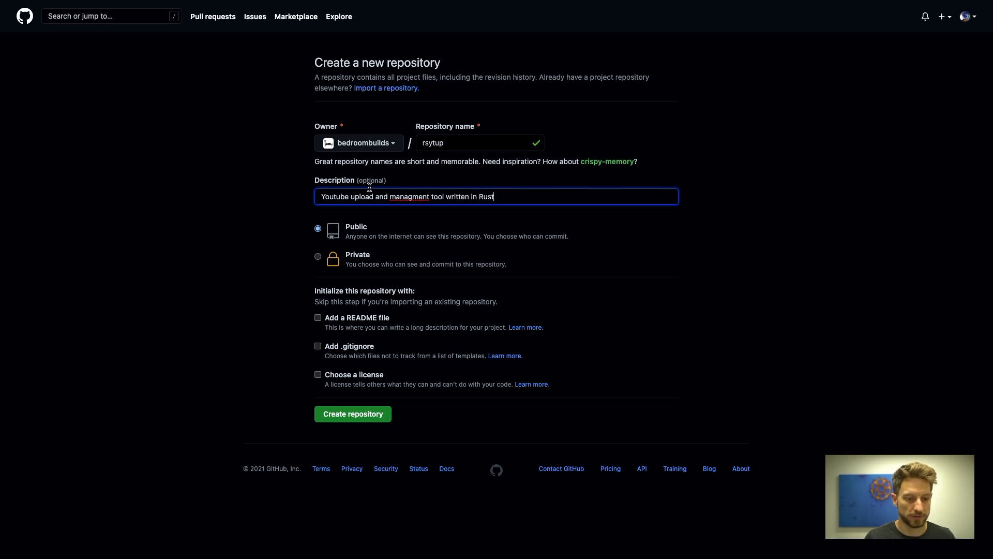
type("management")
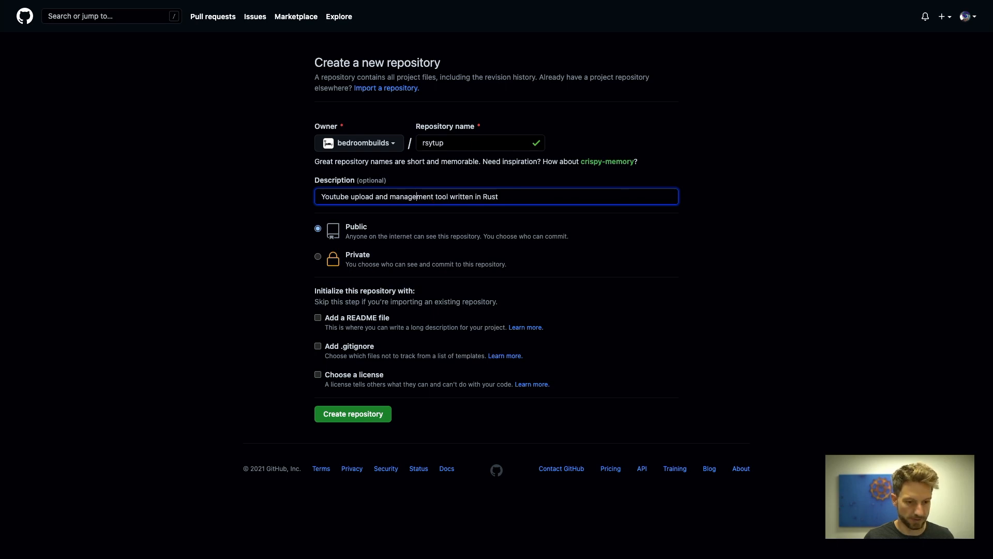
left_click(352, 414)
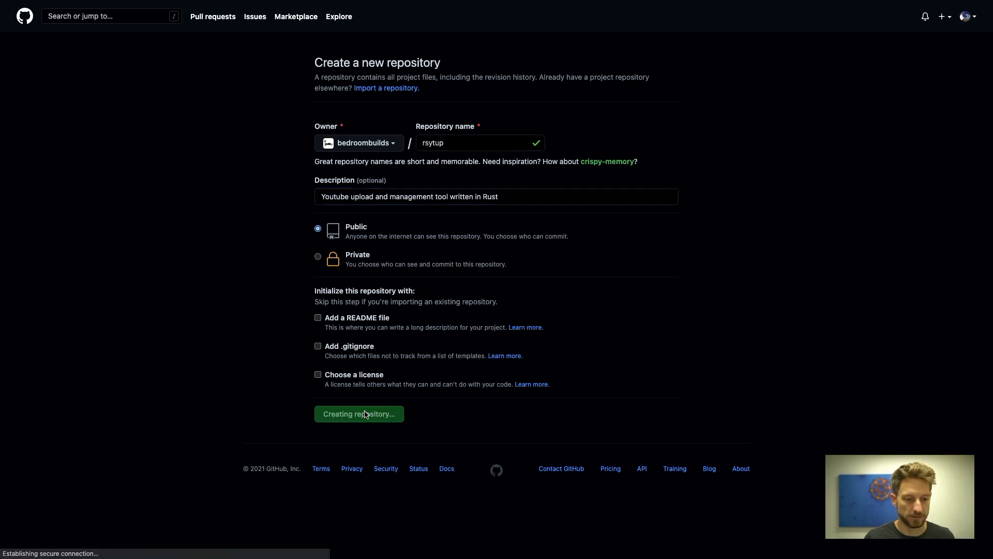
left_click(359, 414)
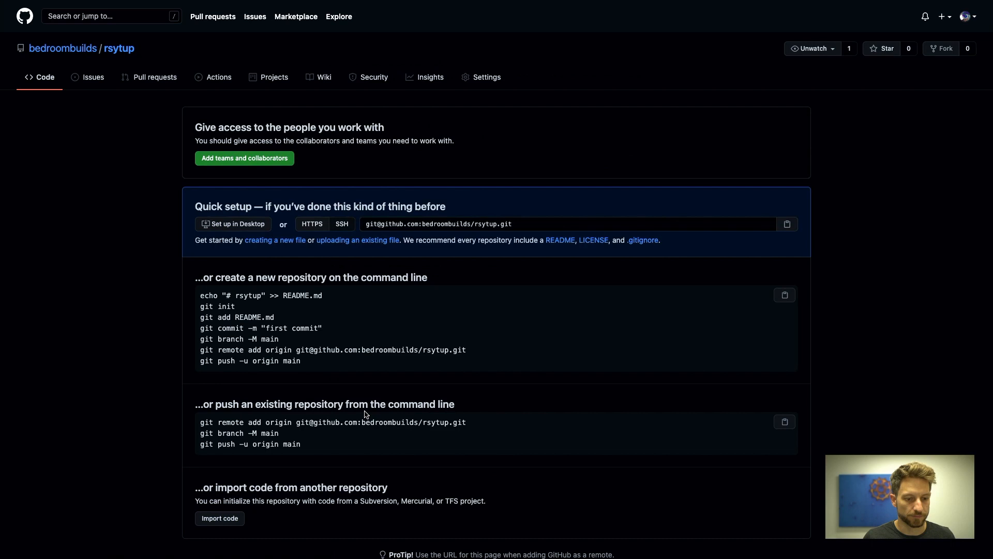
mouse_move(365, 321)
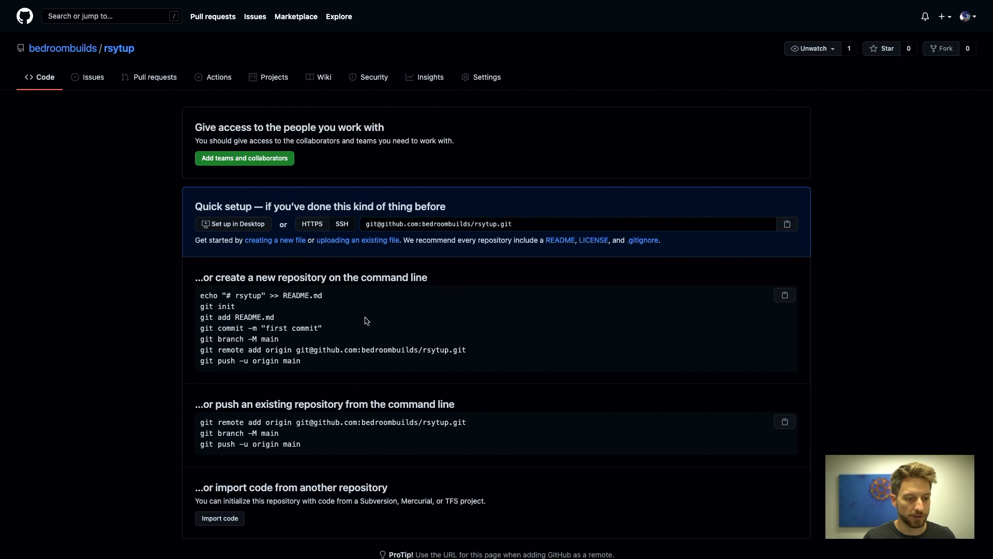
scroll("down", 3)
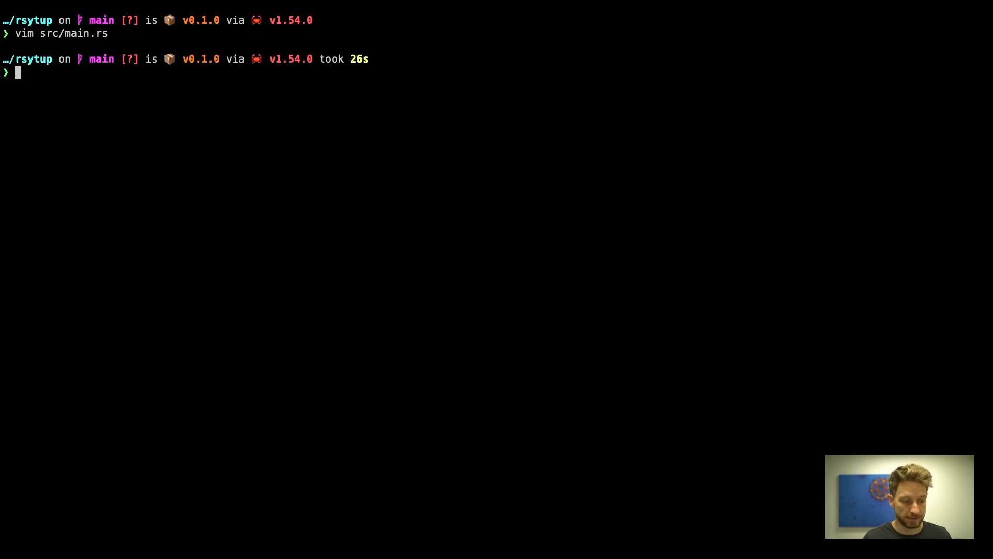
type("git remote add origin git@github.com:bedroombuilds/rsytup.git")
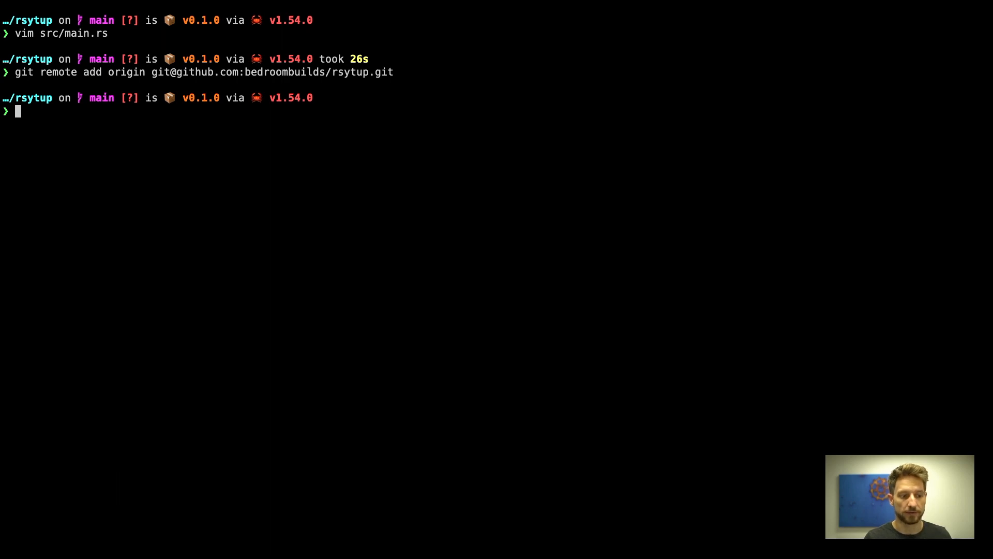
type("ls -l")
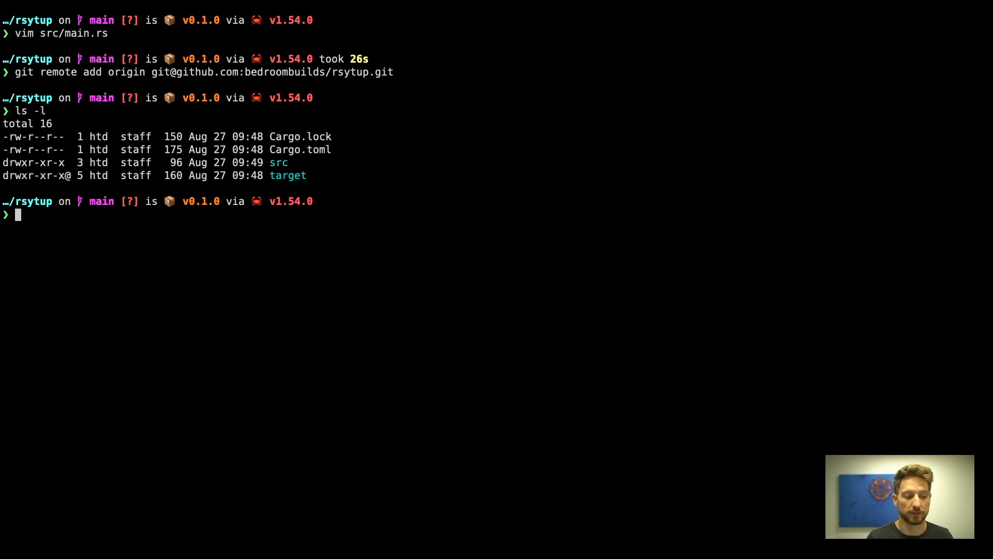
type("git status")
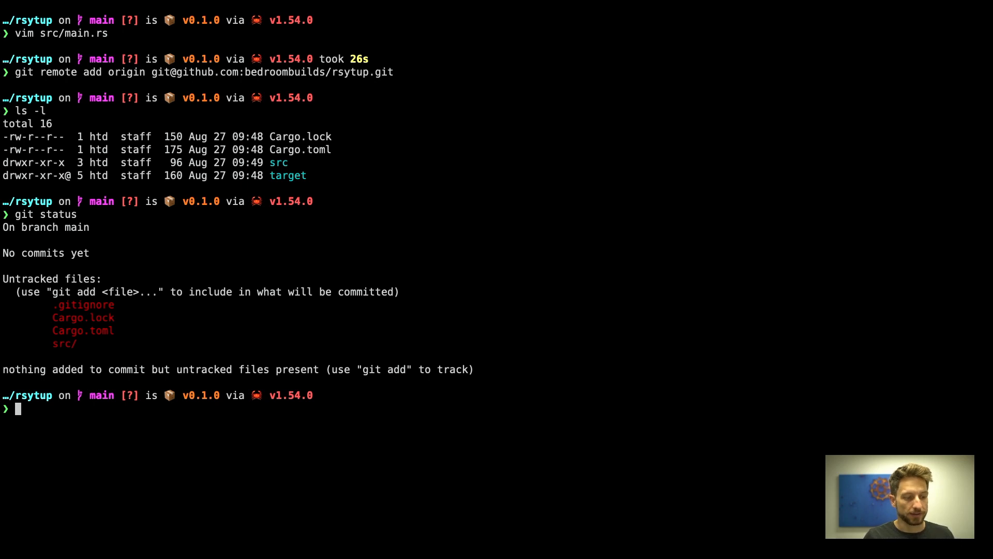
Stage .gitignore, Cargo.toml and src/main.rs and start the initial commit.
type("git add .gitignore")
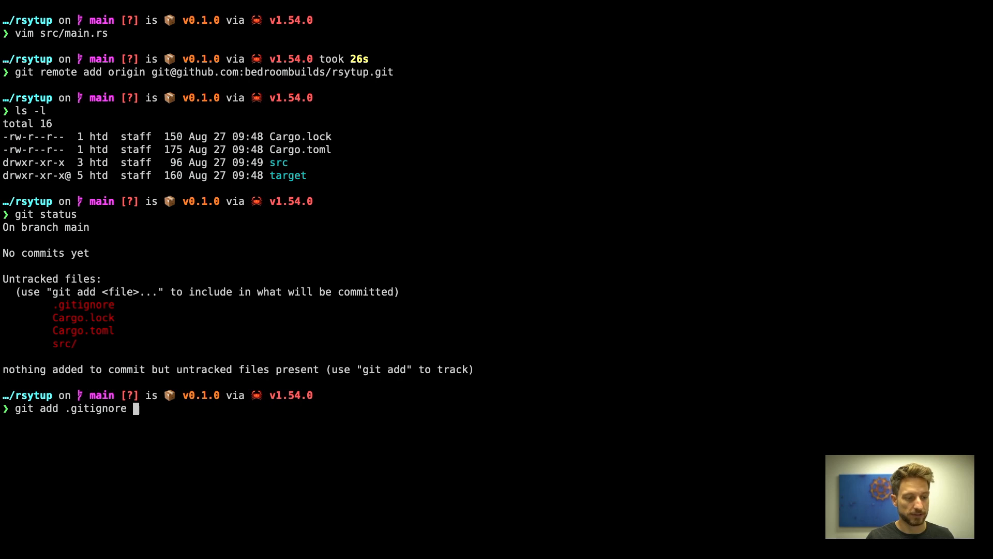
type("Cargo.toml")
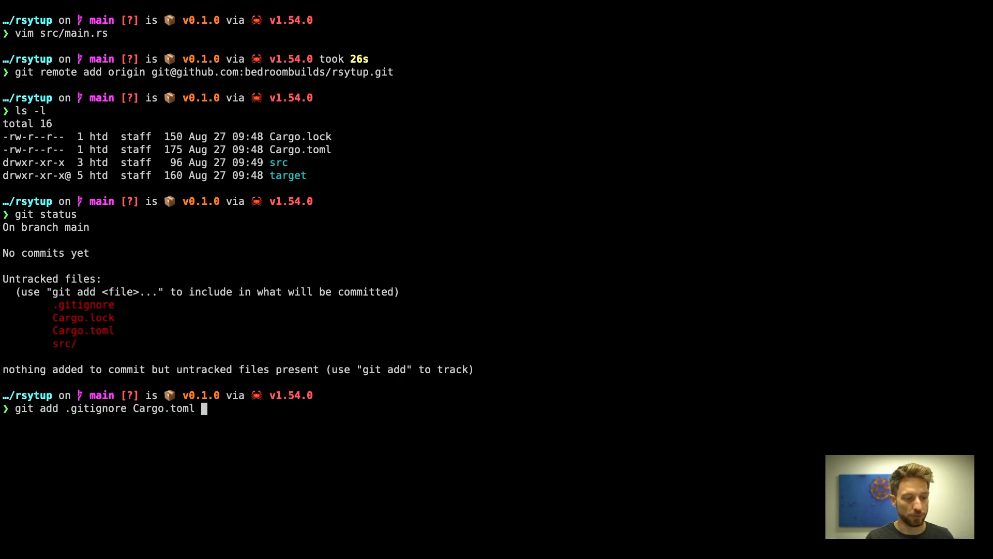
type("src/main.rs")
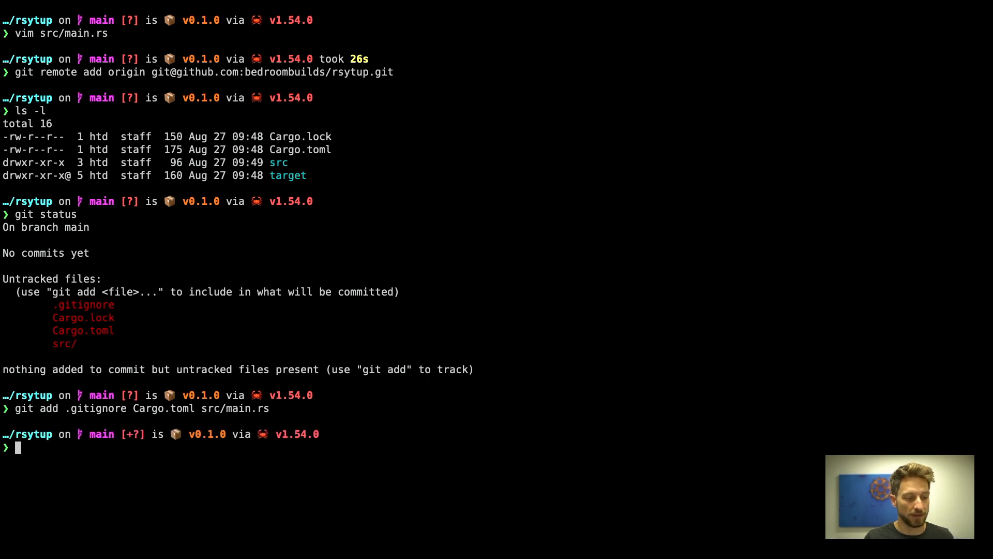
type("git commit")
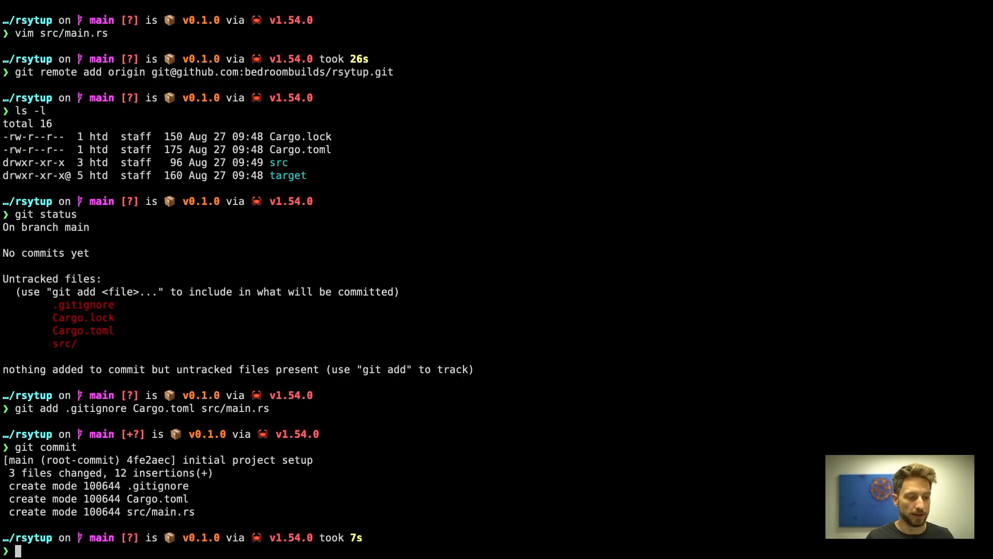
Push main to GitHub with git push --set-upstream origin main after the plain push suggests it.
type("git pu")
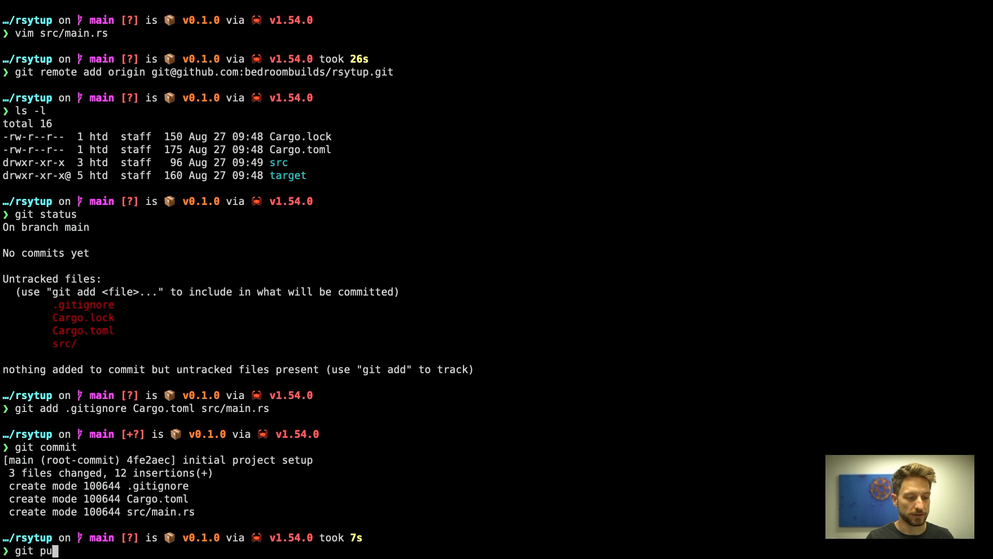
type("sh")
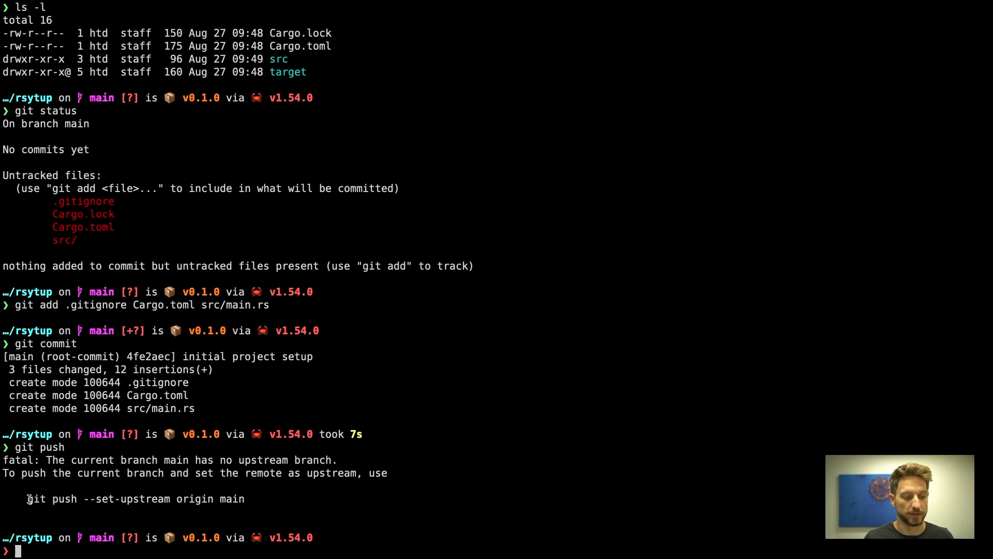
left_click_drag(27, 499, 247, 498)
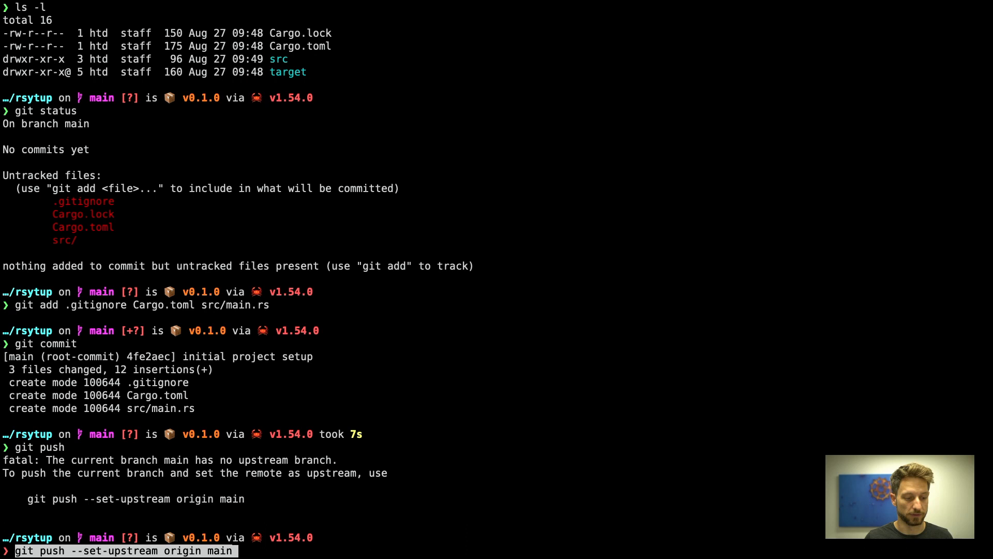
key("enter")
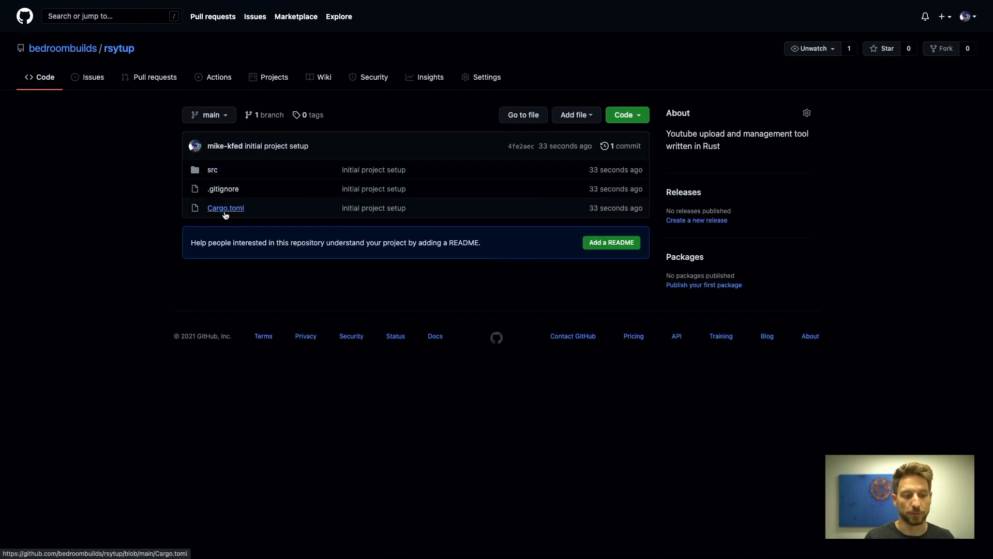
mouse_move(138, 211)
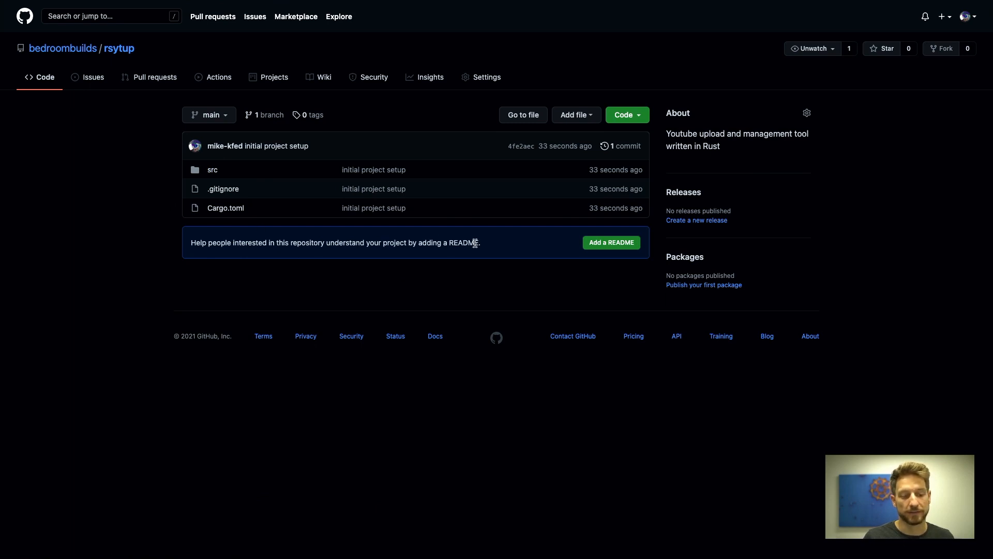
Review the push output confirming the new main branch reached GitHub and tracks origin/main.
left_click_drag(350, 242, 479, 243)
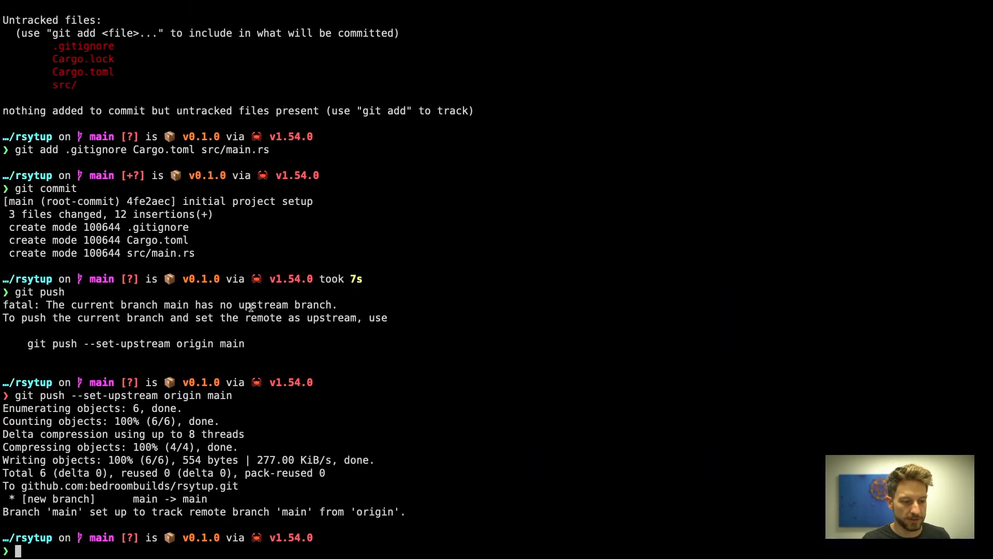
Create README.md in Vim with the heading '# rsytup - Rust YouTube uploader'.
type("vim RA")
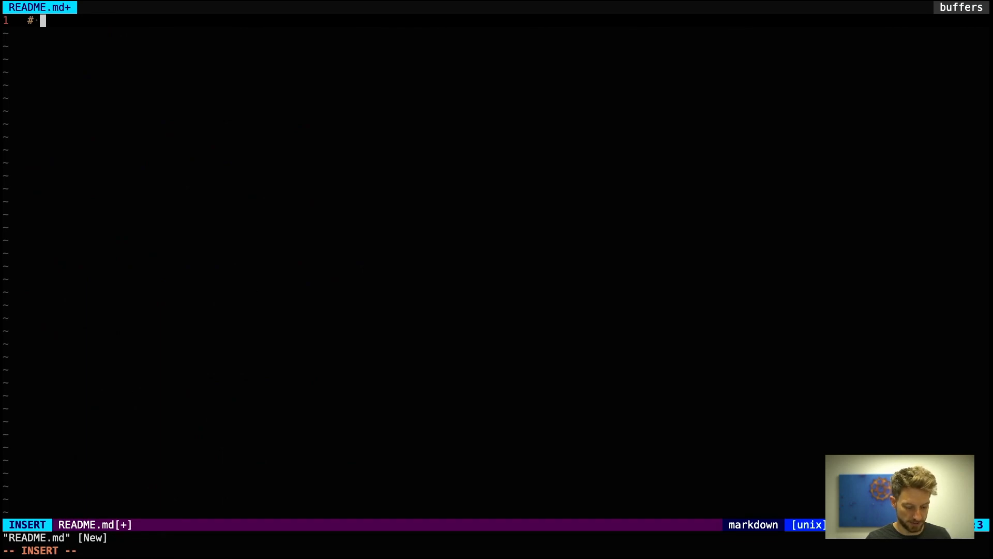
type("rsytup - Rust")
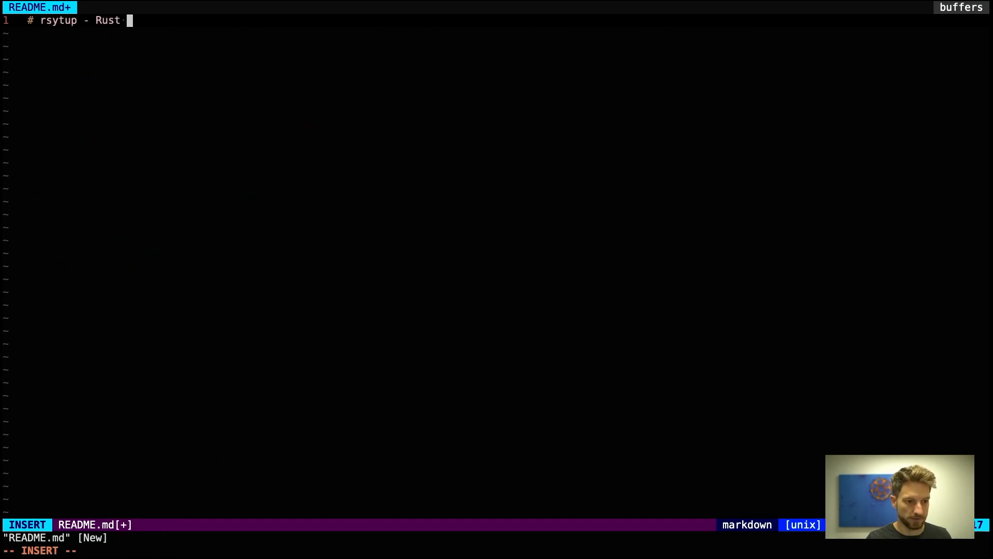
type("YouTube")
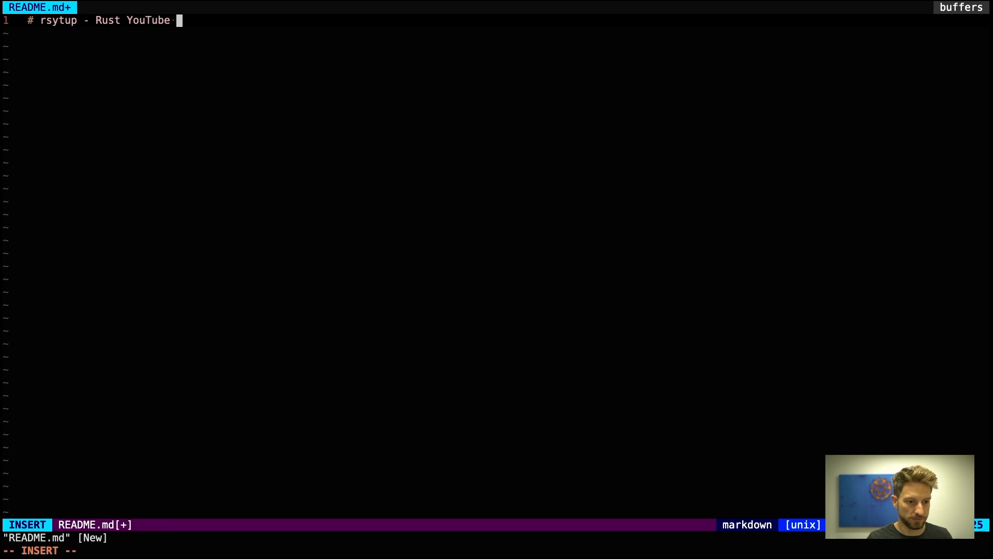
type("upload")
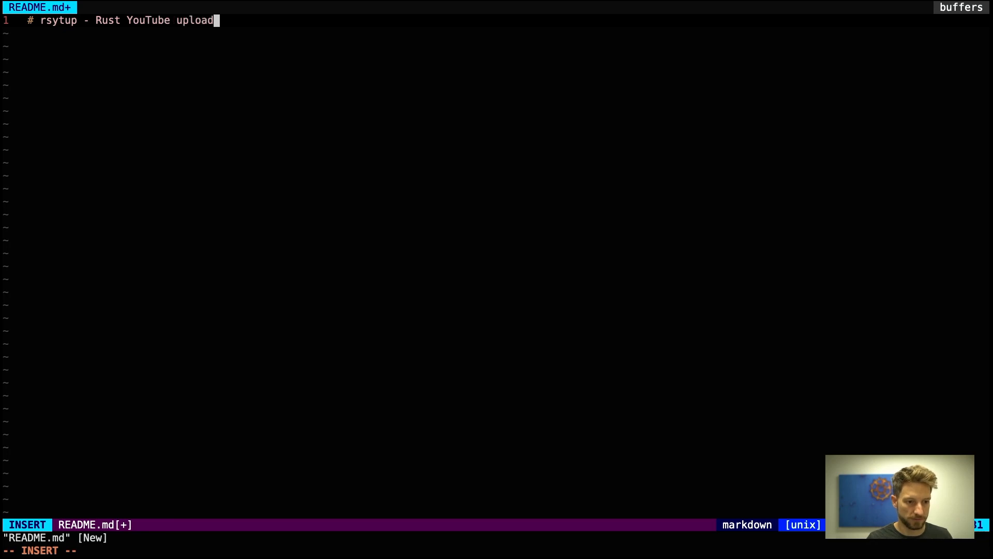
type("er")
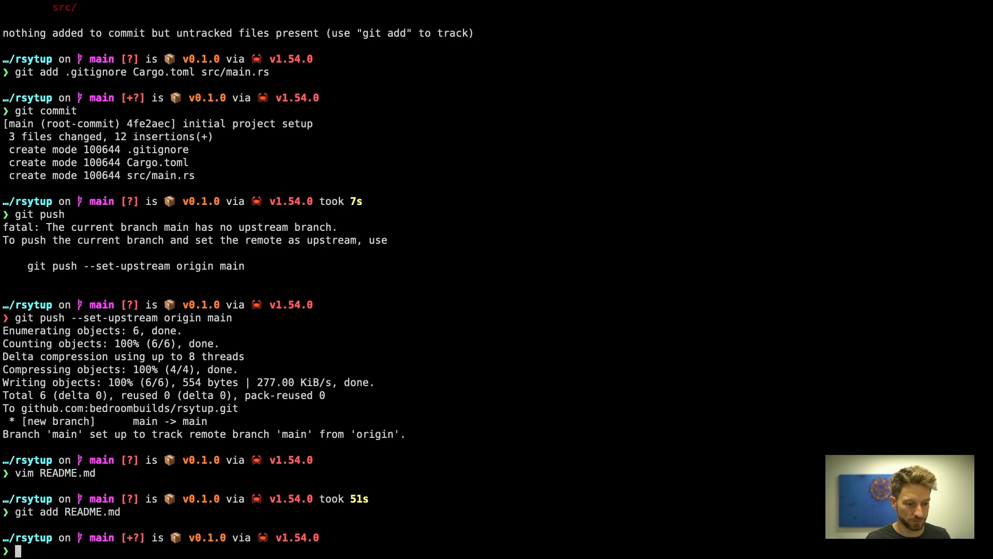
Commit the staged README.md with the message 'initial README'.
type("git commit")
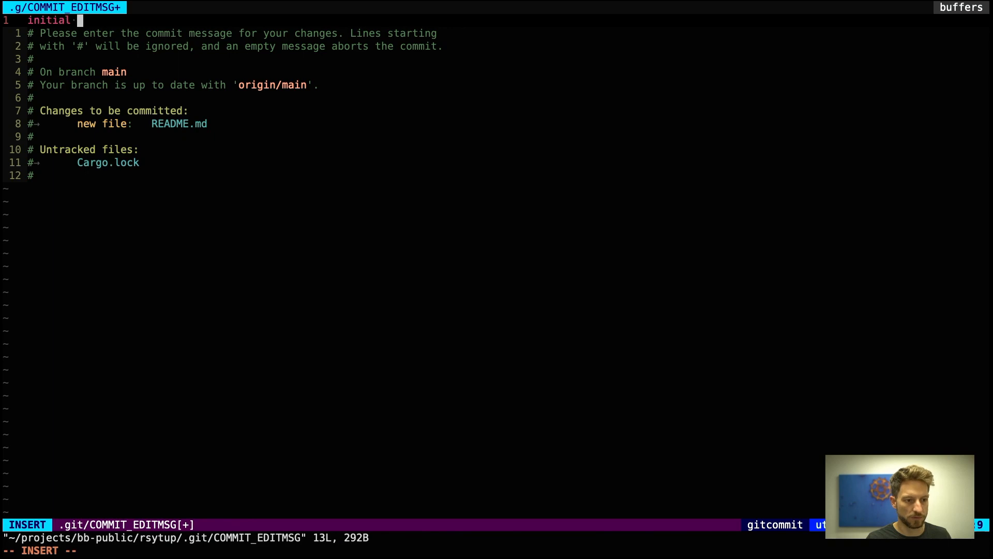
type("README")
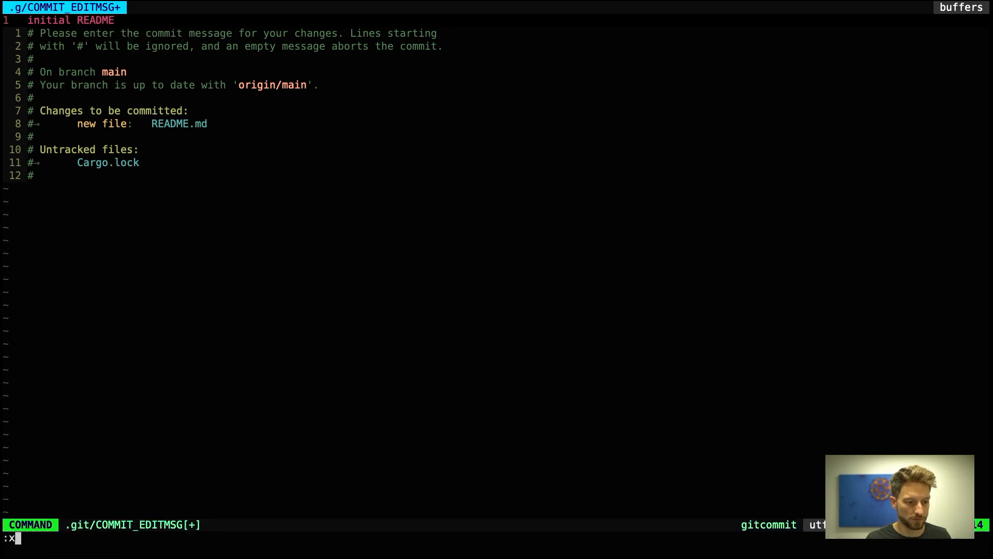